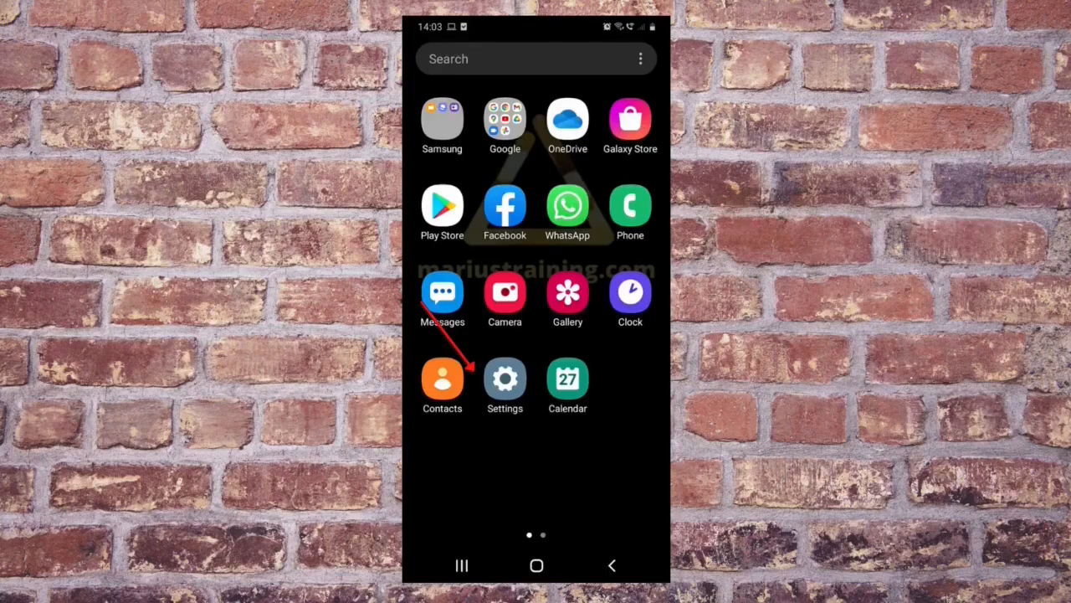
Reach About phone > Software information in Settings, showing Android 10 and the build number.
{"action": "left_click", "coordinate": [505, 376]}
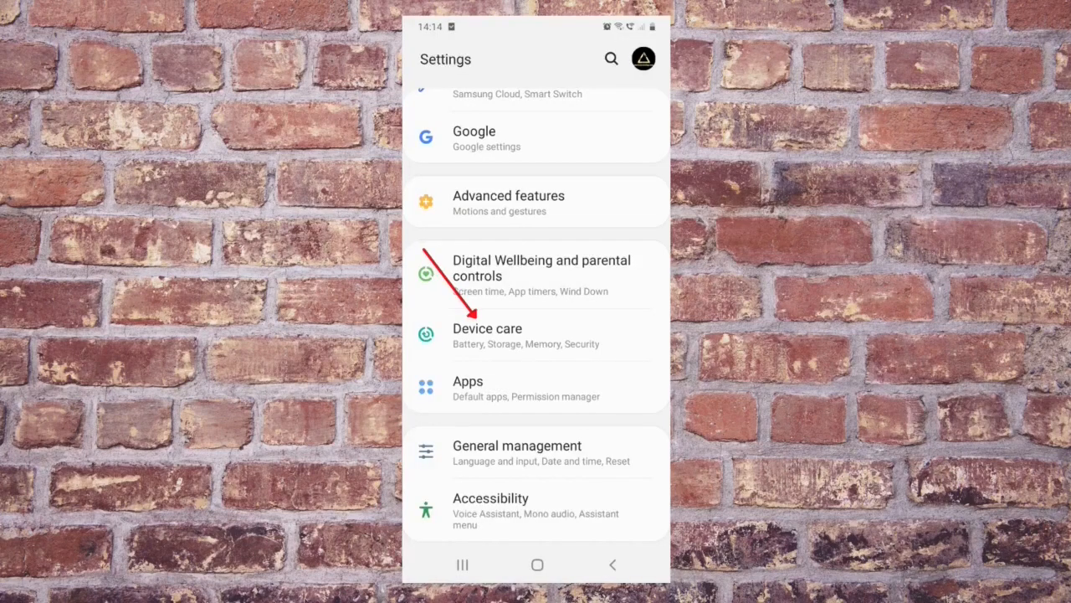
{"action": "left_click", "coordinate": [487, 335]}
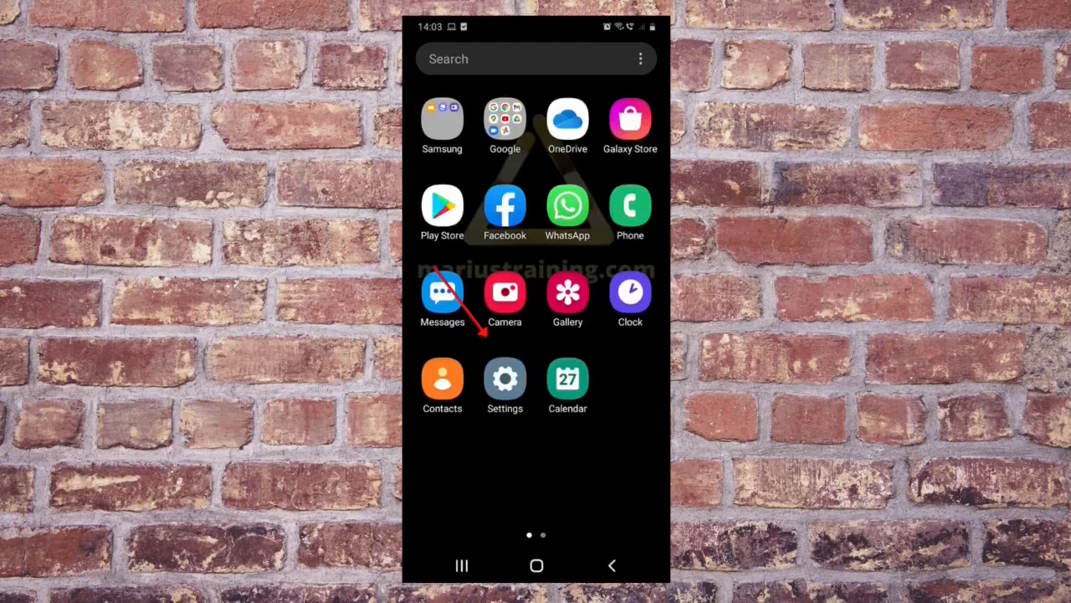
{"action": "left_click", "coordinate": [506, 378]}
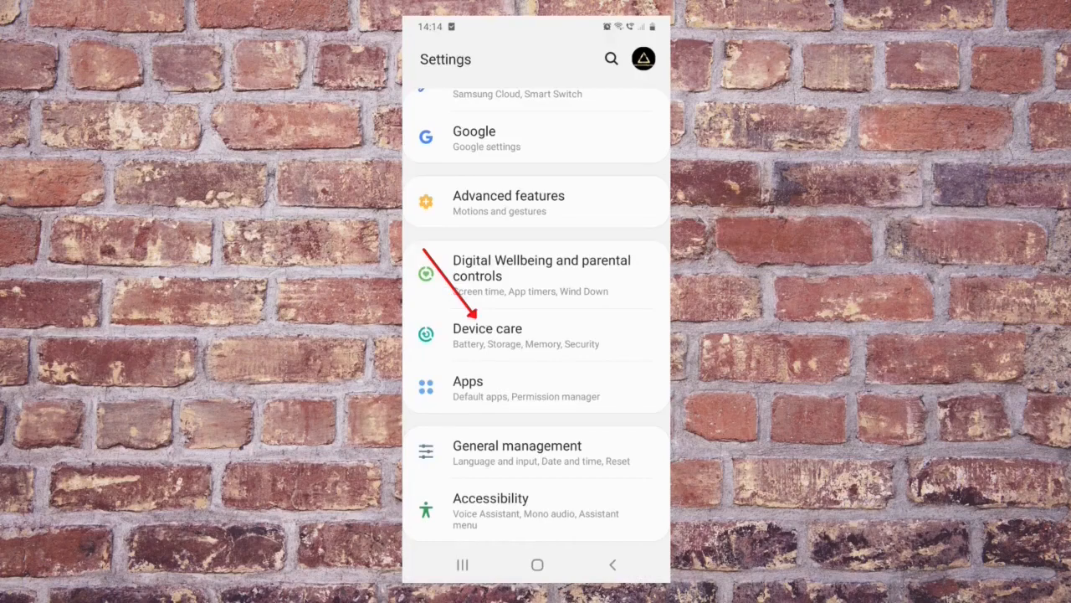
{"action": "scroll", "scroll_direction": "down", "scroll_amount": 3}
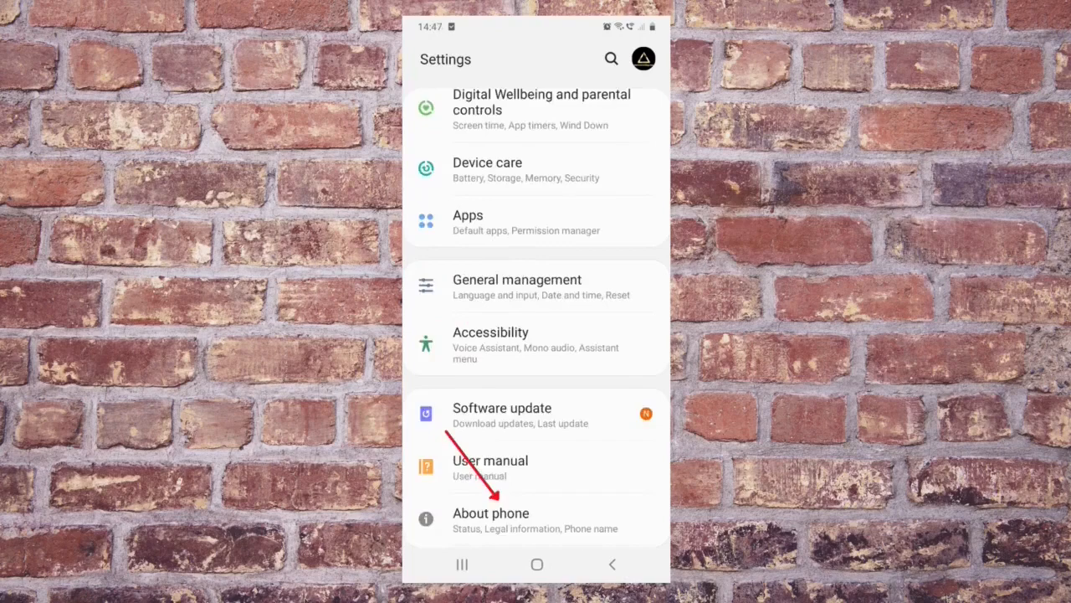
{"action": "left_click", "coordinate": [491, 512]}
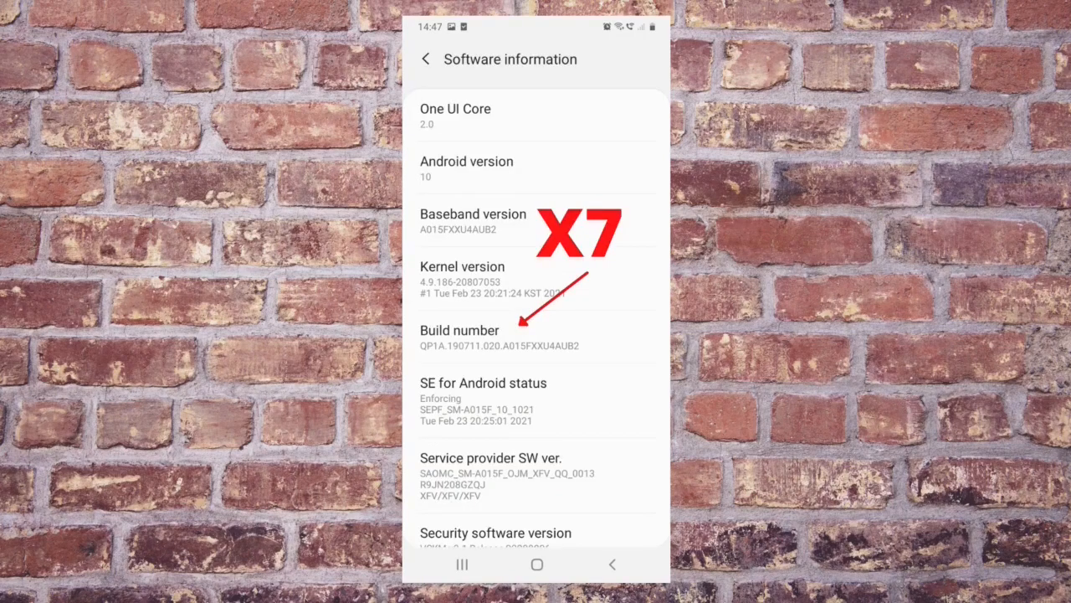
Unlock the hidden Developer options and enter them from the Settings list.
{"action": "left_click", "coordinate": [425, 58]}
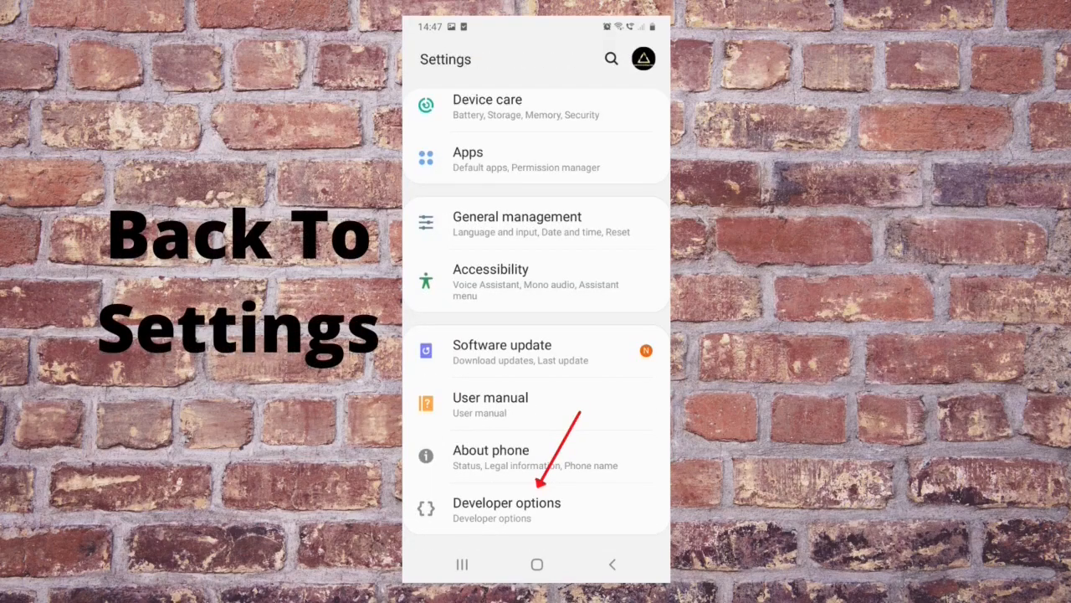
{"action": "left_click", "coordinate": [505, 508]}
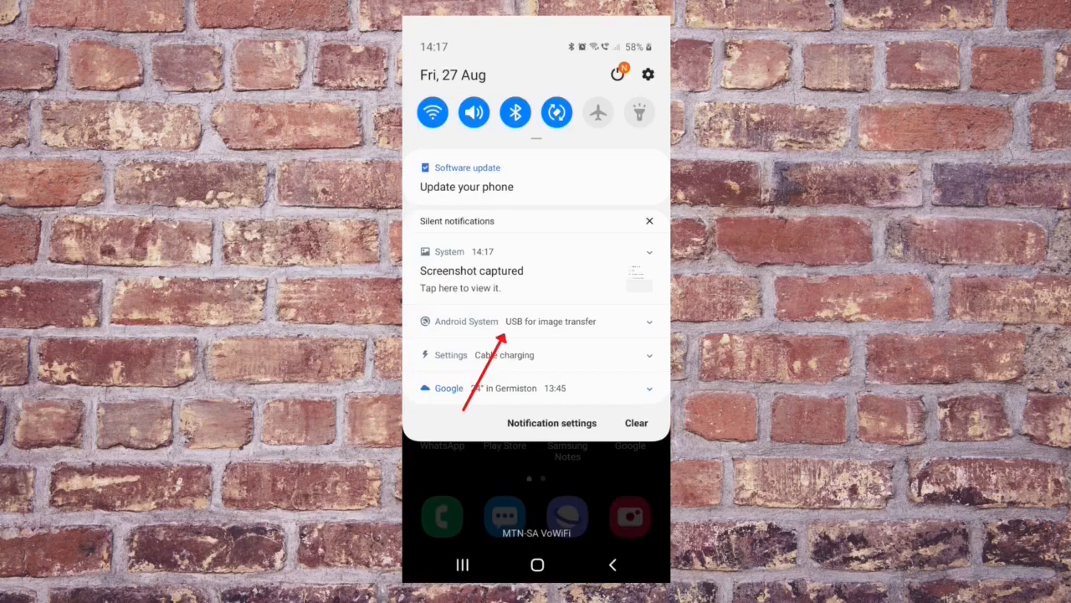
Expand the Android System USB connection notice in the notification panel.
{"action": "left_click", "coordinate": [551, 321]}
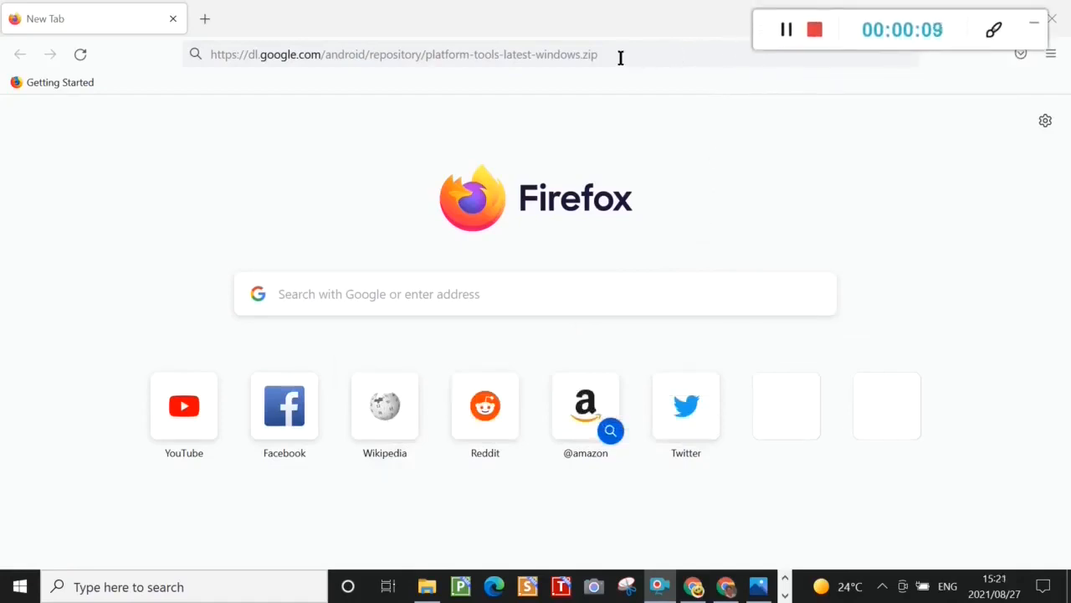
Download platform-tools r31.0.3 for Windows, choosing Save File in the Opening dialog.
{"action": "left_click", "coordinate": [402, 54]}
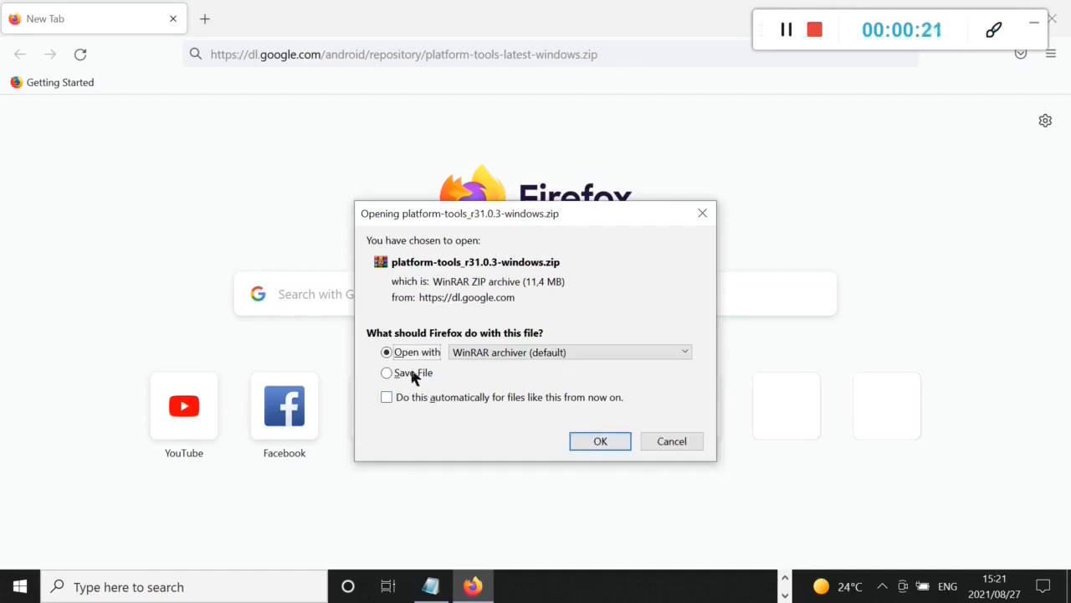
{"action": "left_click", "coordinate": [386, 372]}
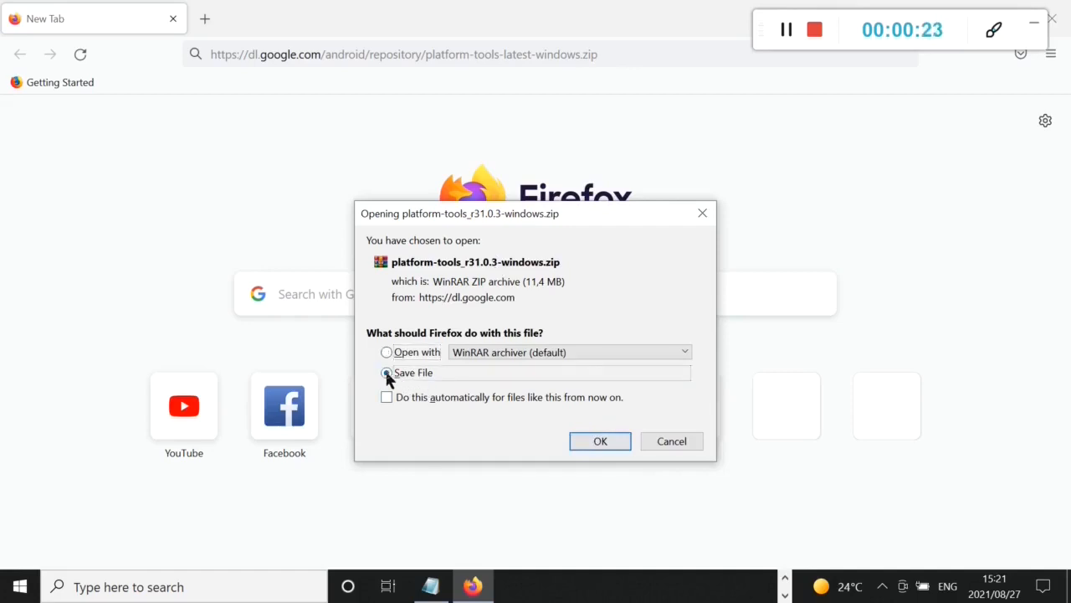
{"action": "left_click", "coordinate": [386, 371]}
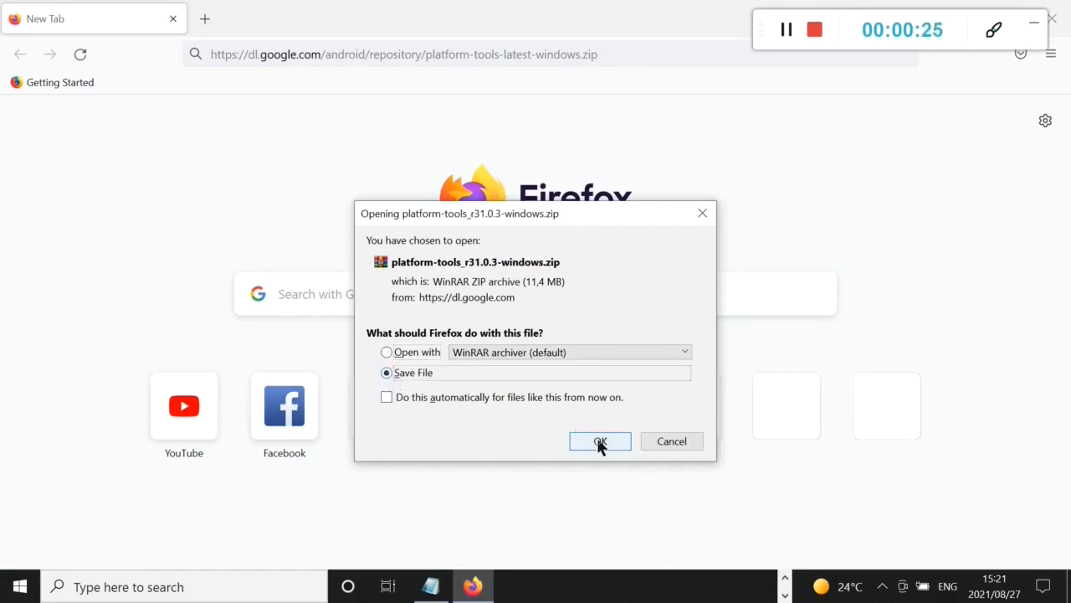
{"action": "left_click", "coordinate": [600, 442]}
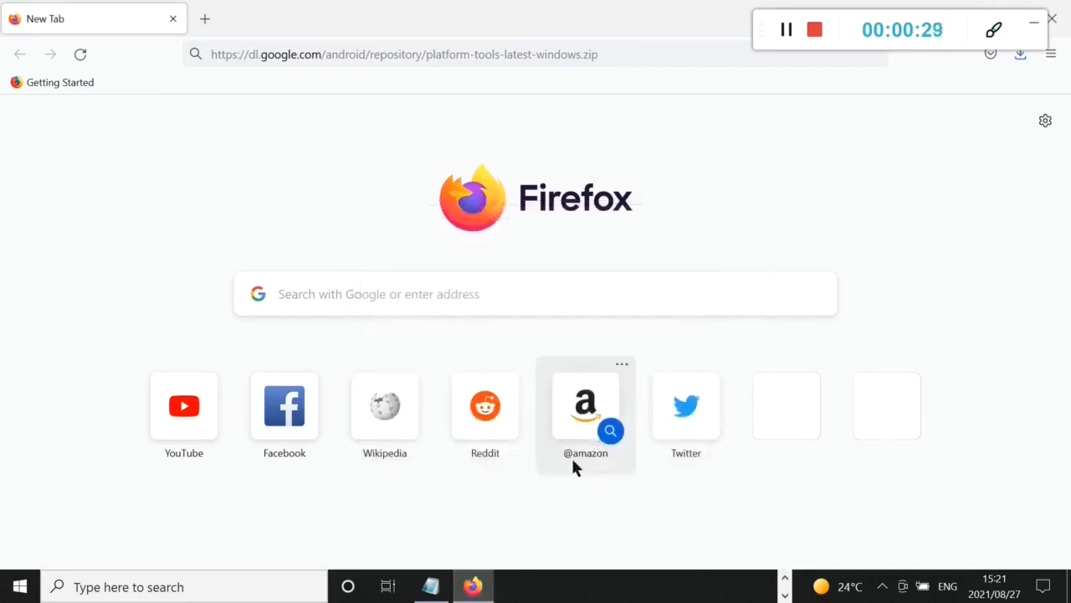
{"action": "mouse_move", "coordinate": [565, 485]}
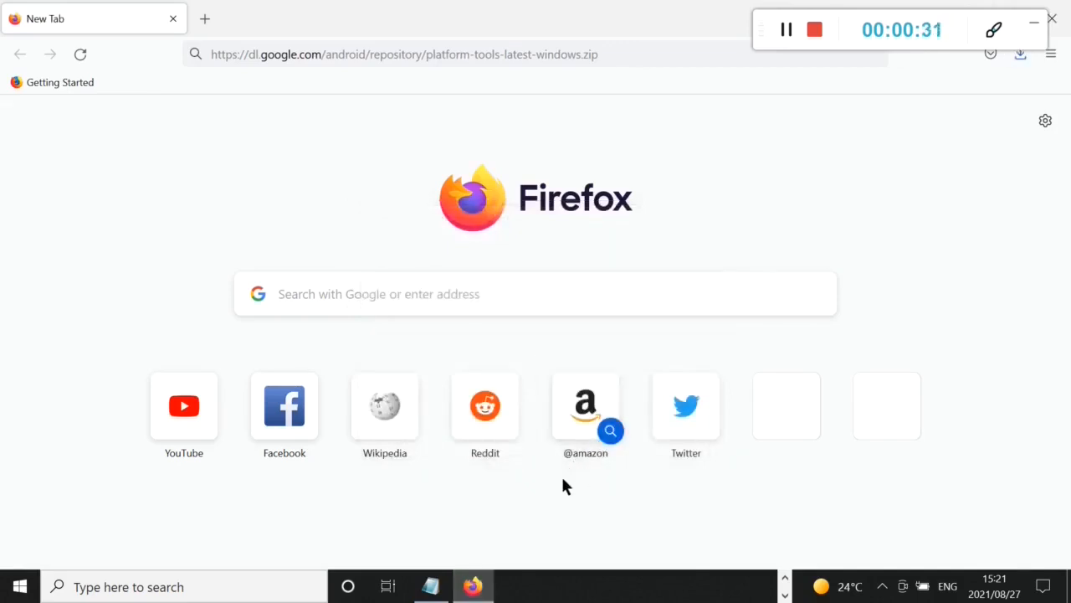
{"action": "mouse_move", "coordinate": [707, 544]}
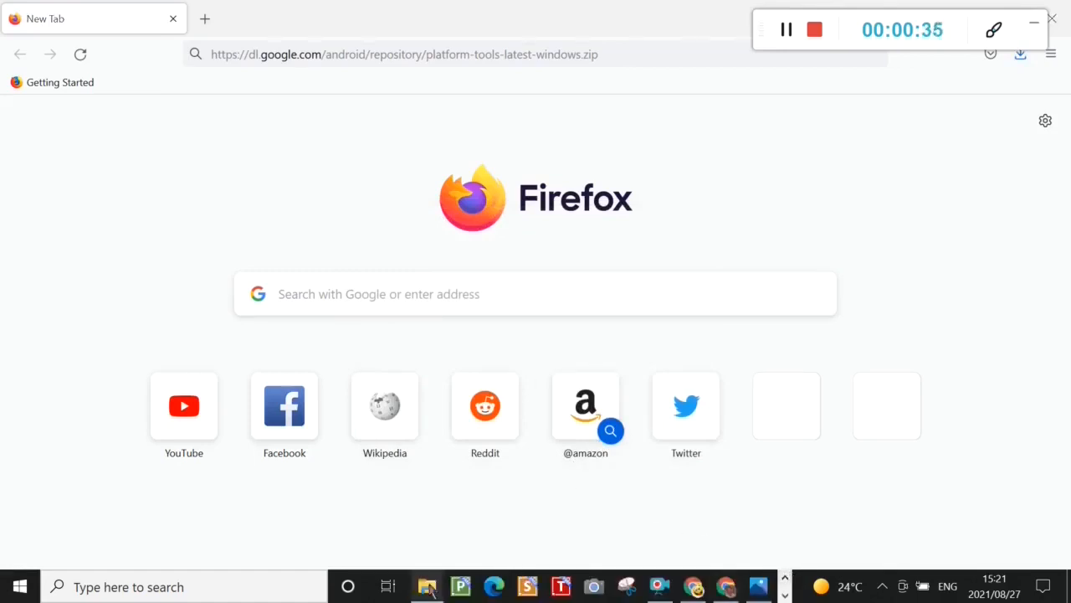
In Downloads, bring up the extraction options for the platform-tools r31.0.3 zip.
{"action": "left_click", "coordinate": [427, 586]}
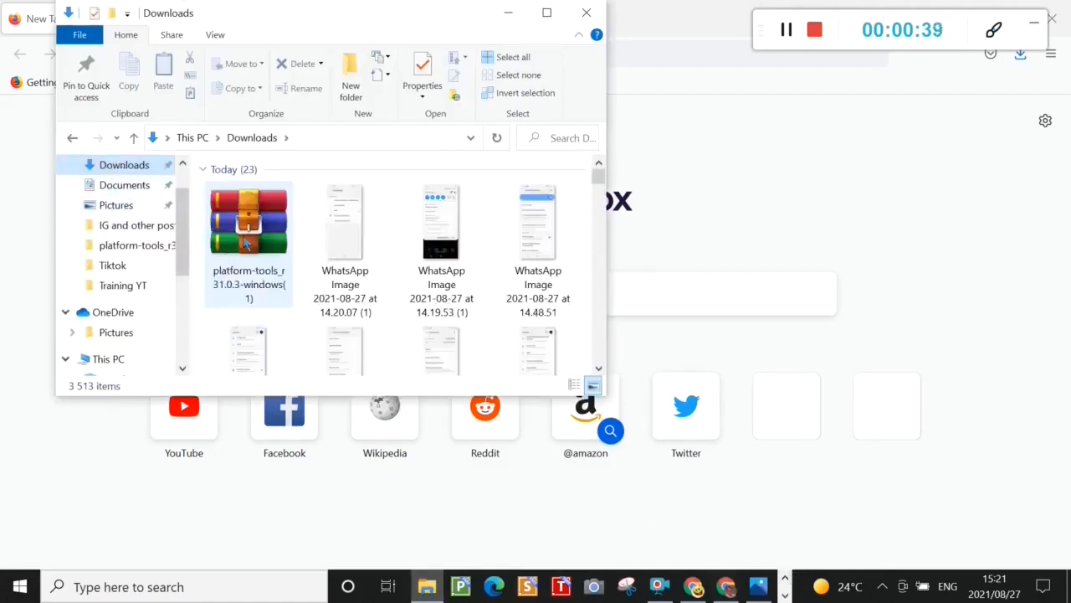
{"action": "left_click", "coordinate": [248, 220]}
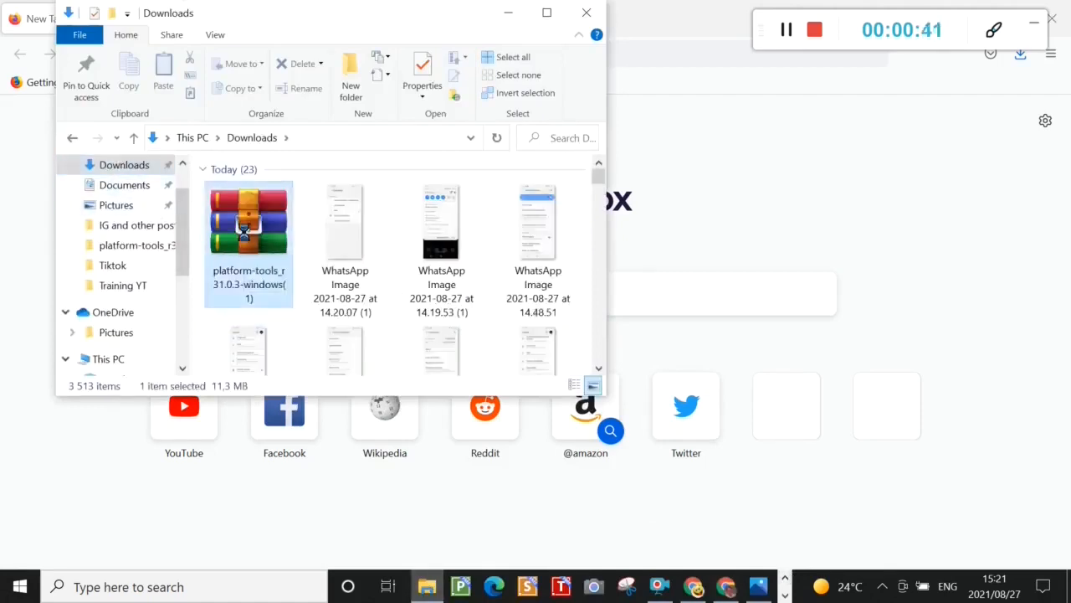
{"action": "right_click", "coordinate": [248, 231]}
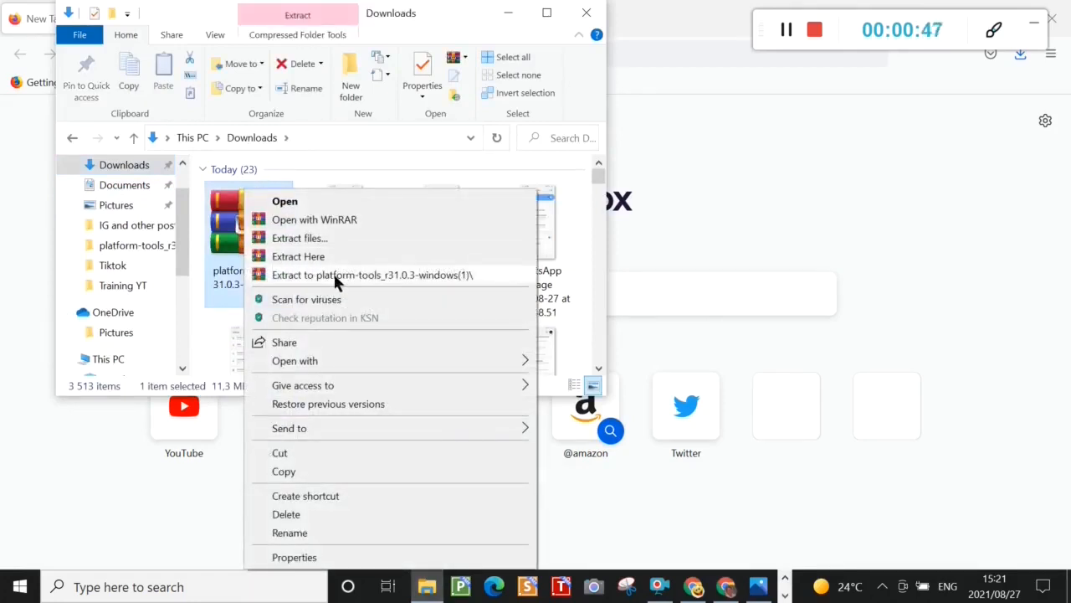
{"action": "mouse_move", "coordinate": [318, 256]}
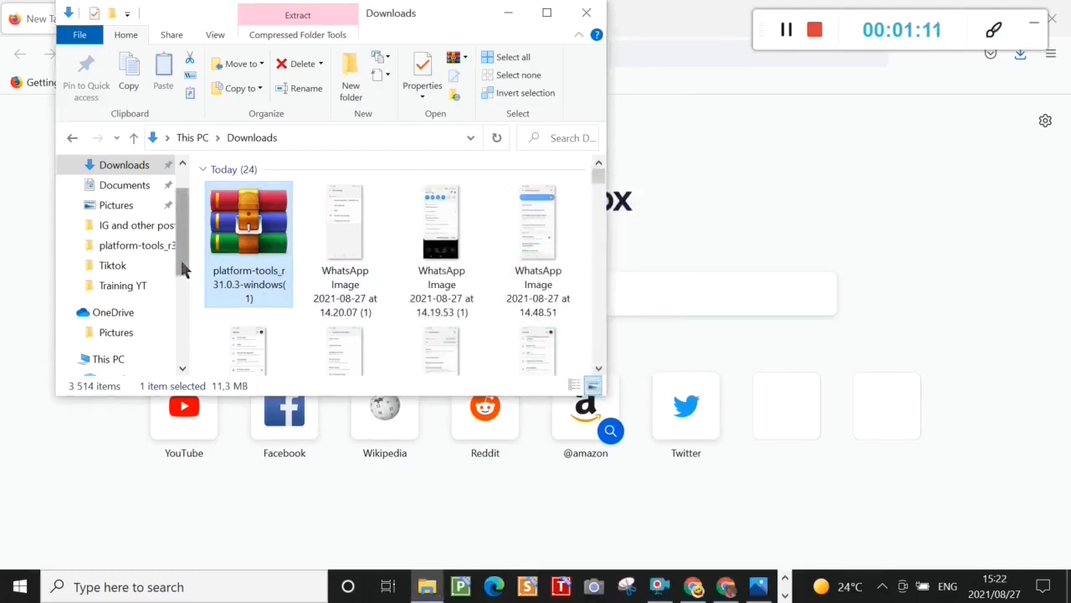
Browse to C:\adb, which contains the platform-tools_r30.0.4-windows folder.
{"action": "scroll", "scroll_direction": "down", "scroll_amount": 3}
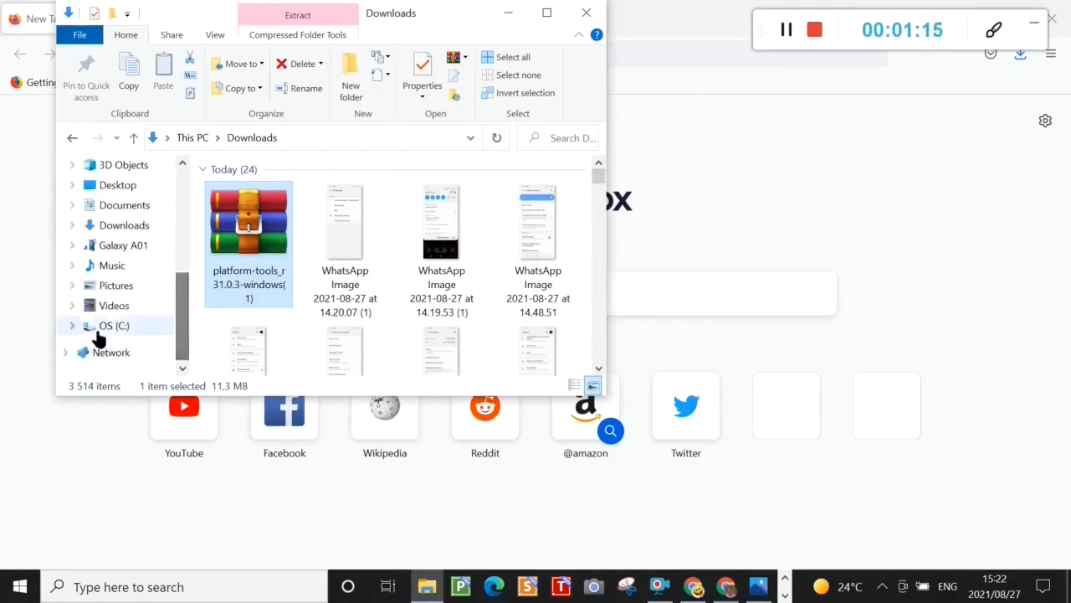
{"action": "left_click", "coordinate": [107, 324]}
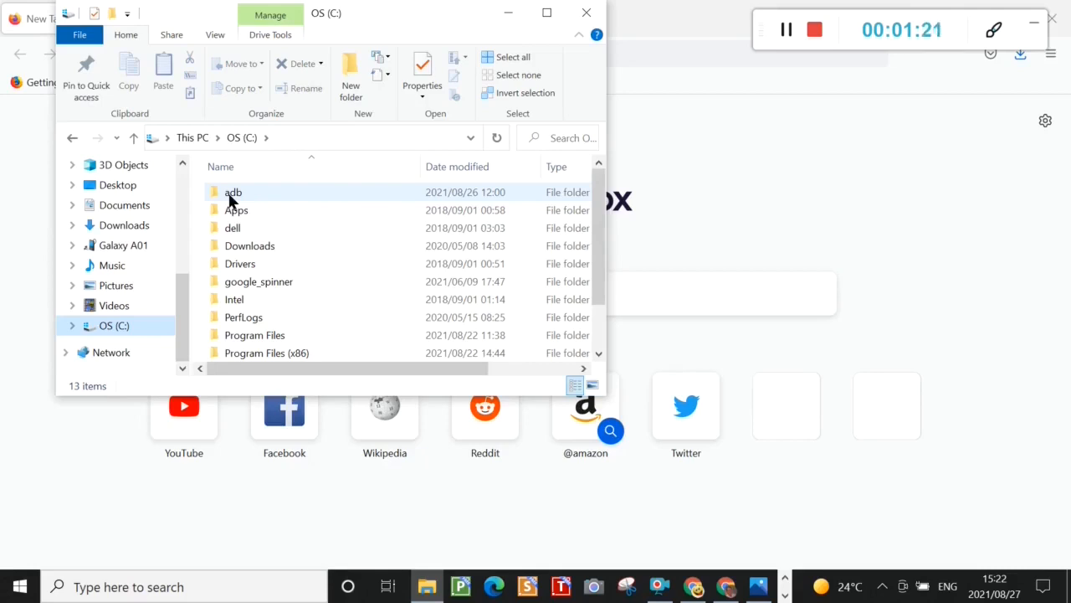
{"action": "left_click", "coordinate": [233, 191]}
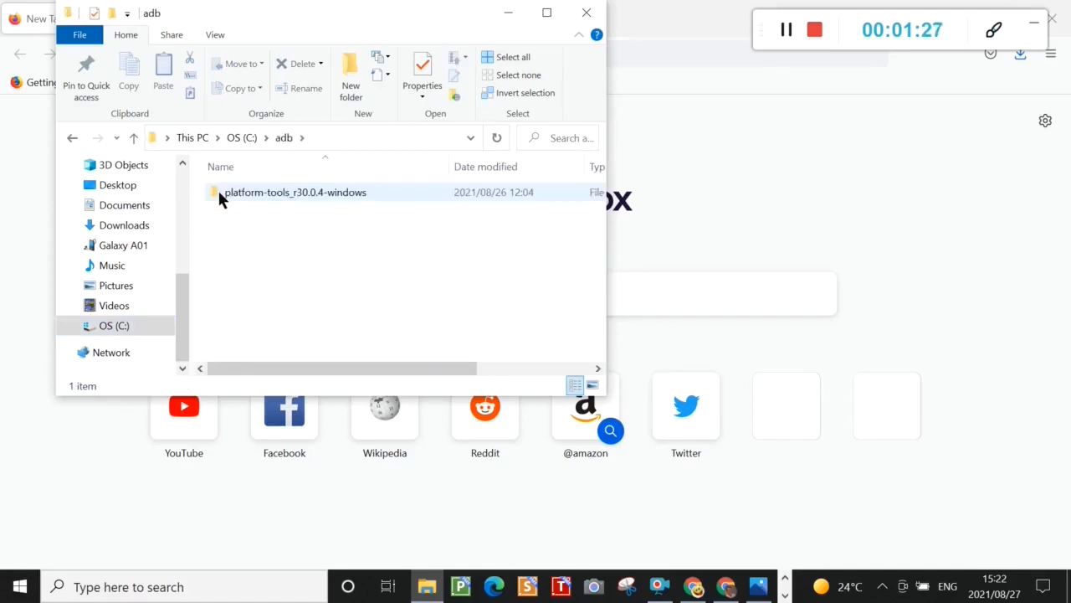
Enter the platform-tools_r30.0.4-windows folder inside C:\adb.
{"action": "left_click", "coordinate": [295, 190]}
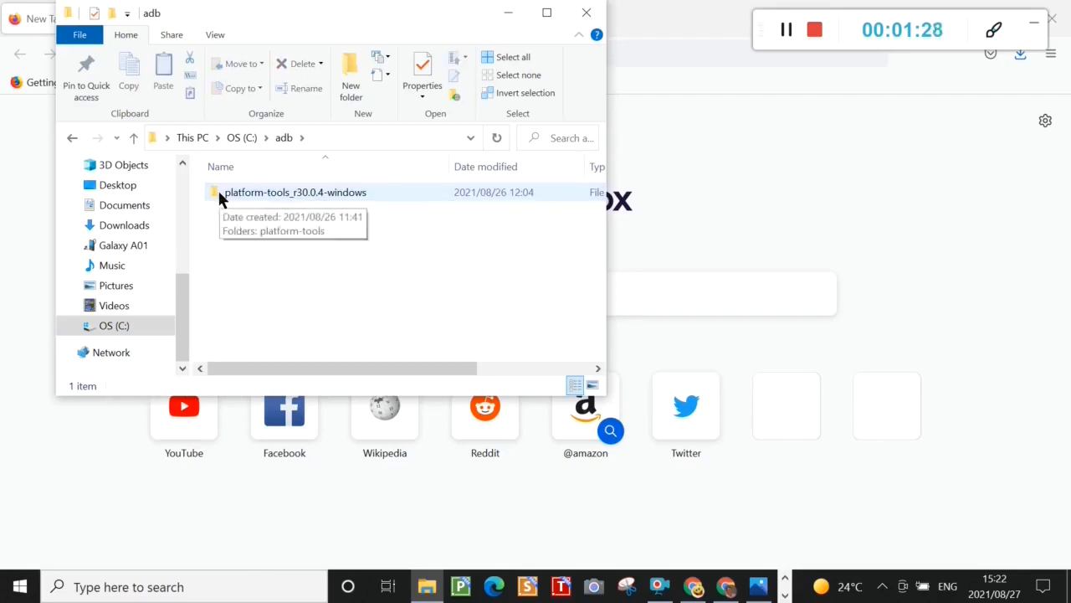
{"action": "double_click", "coordinate": [294, 191]}
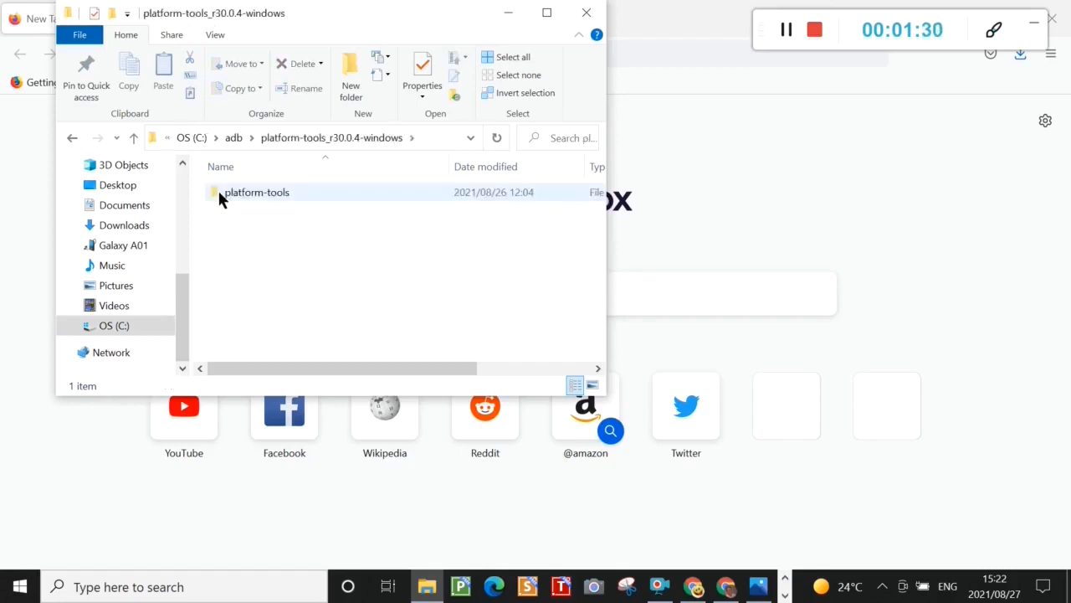
{"action": "mouse_move", "coordinate": [255, 204]}
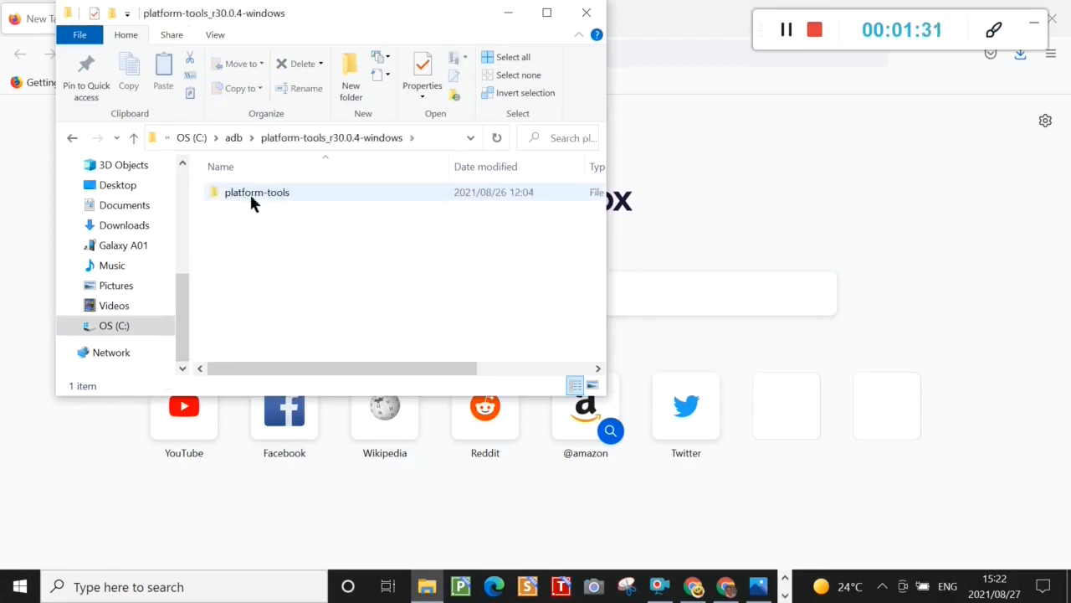
{"action": "mouse_move", "coordinate": [258, 191]}
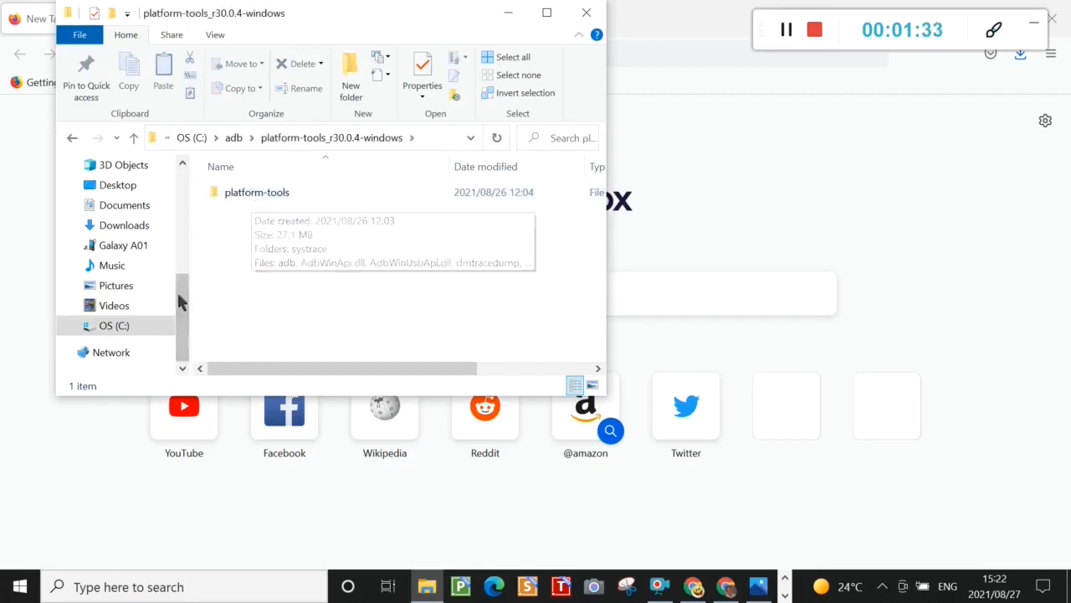
{"action": "left_click", "coordinate": [70, 137]}
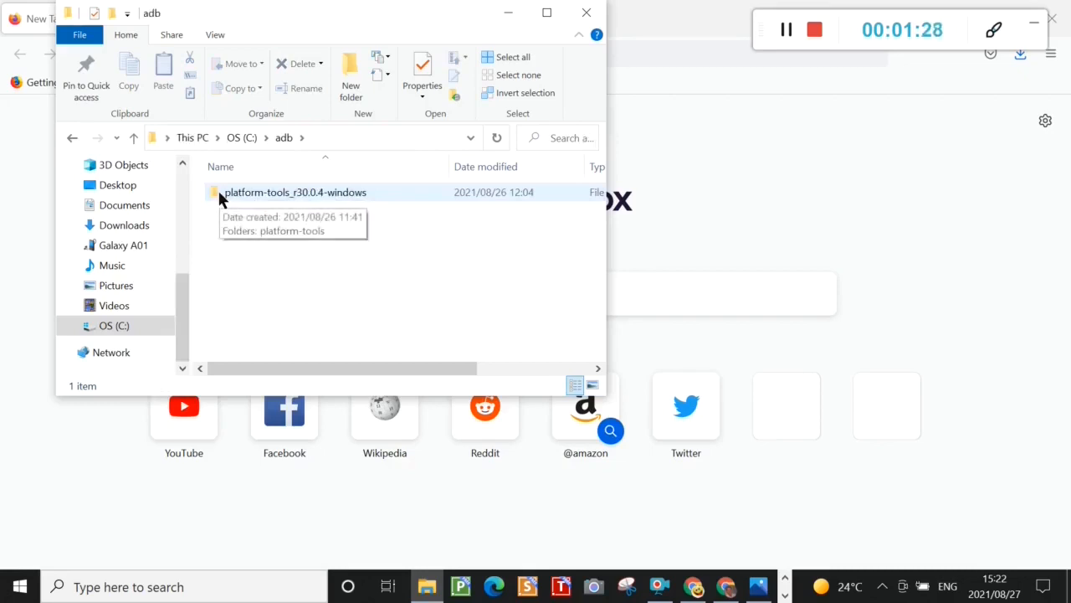
{"action": "double_click", "coordinate": [294, 191]}
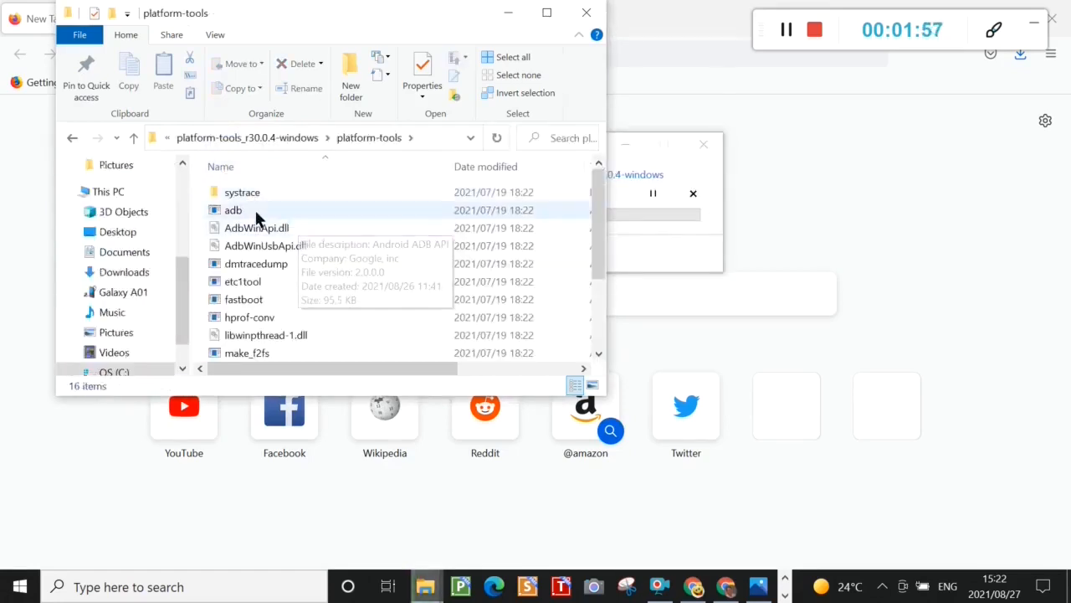
Select all files there and copy them, then enter the inner platform-tools folder.
{"action": "left_click", "coordinate": [241, 191]}
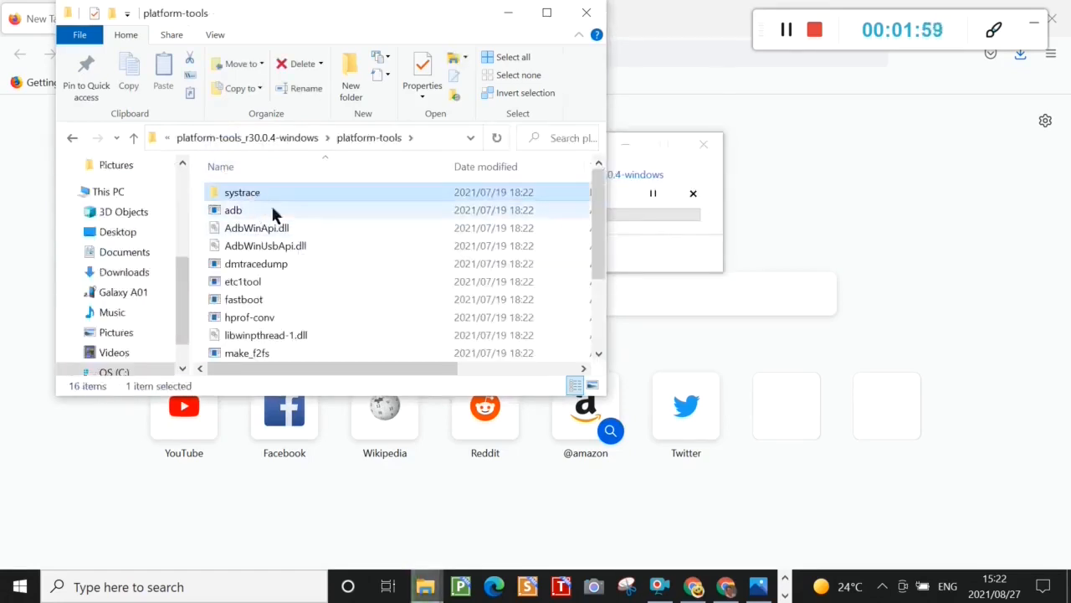
{"action": "scroll", "scroll_direction": "down", "scroll_amount": 3}
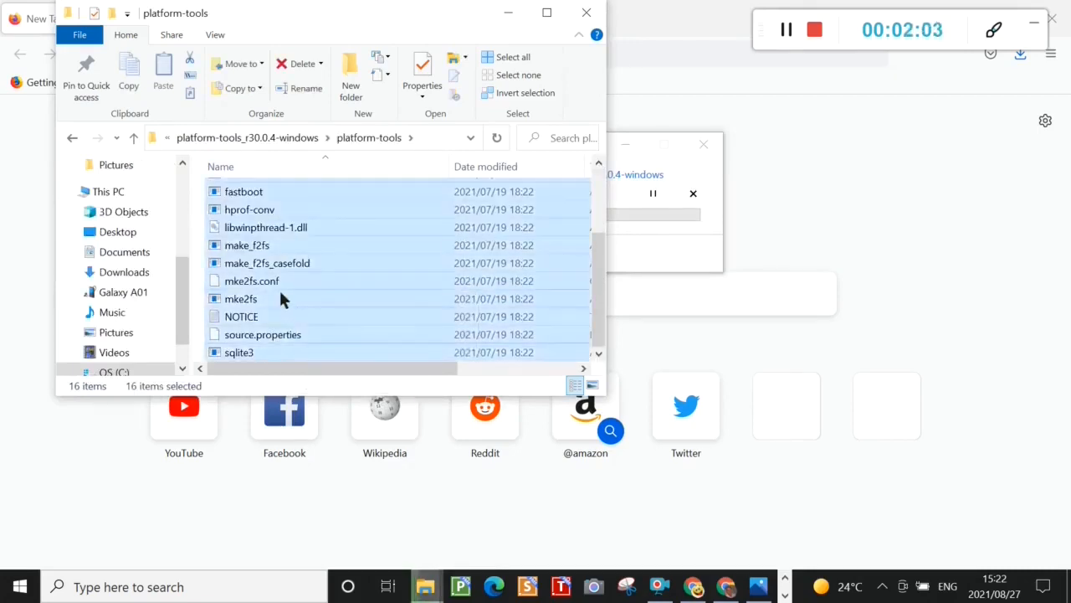
{"action": "right_click", "coordinate": [285, 298]}
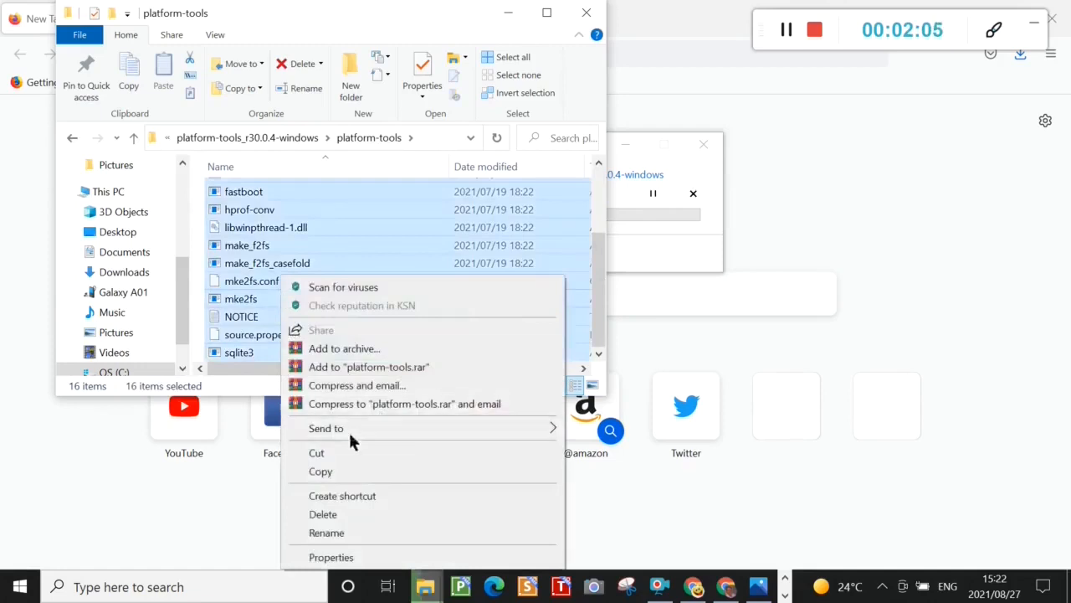
{"action": "mouse_move", "coordinate": [343, 472]}
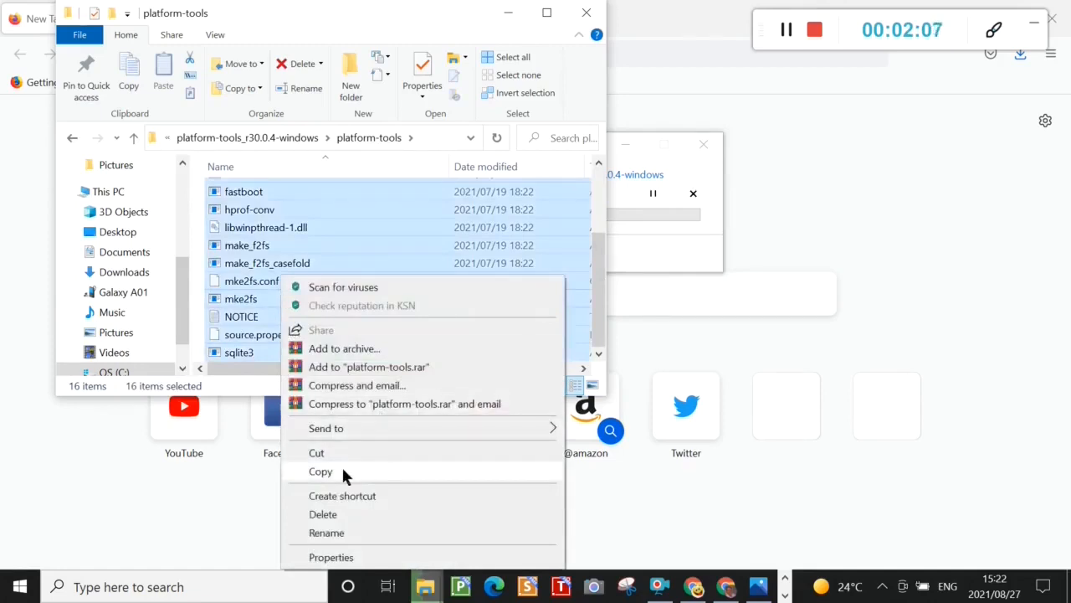
{"action": "mouse_move", "coordinate": [181, 310]}
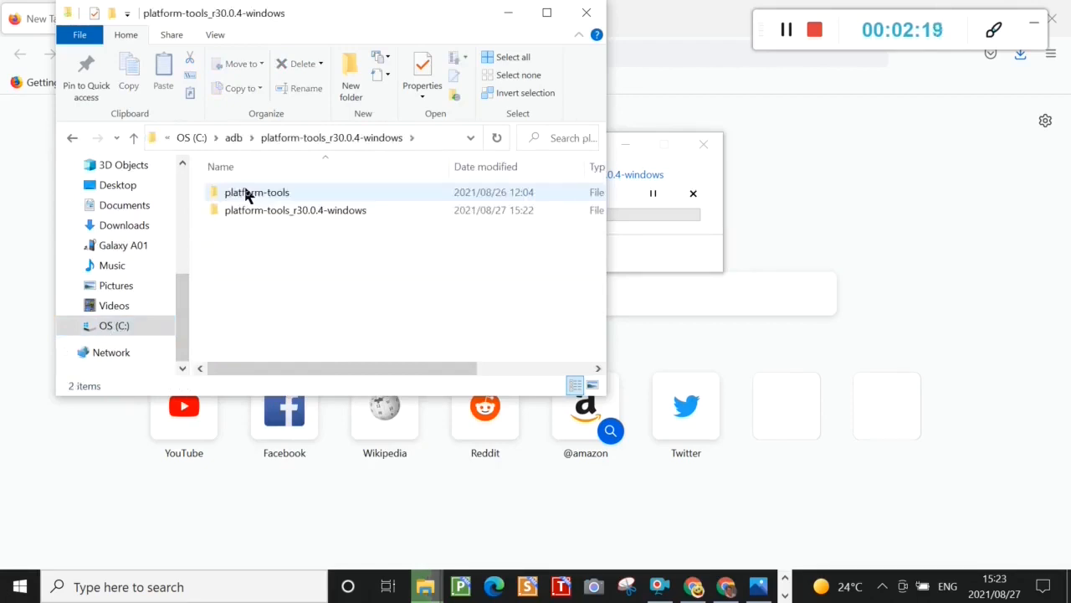
{"action": "double_click", "coordinate": [257, 191]}
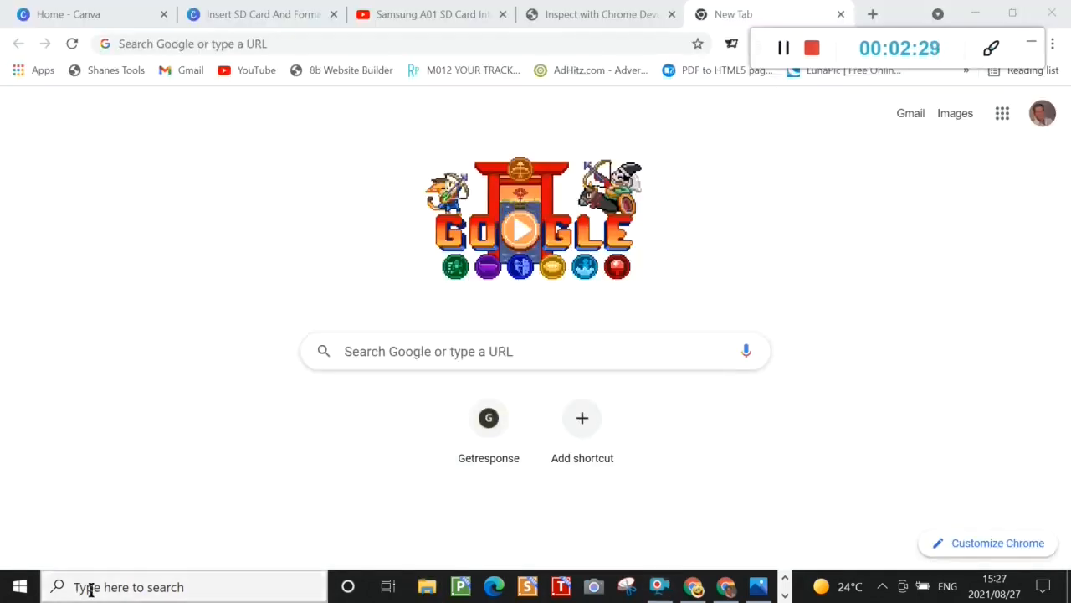
Launch Command Prompt by searching 'cmd' from the taskbar.
{"action": "type", "text": "md"}
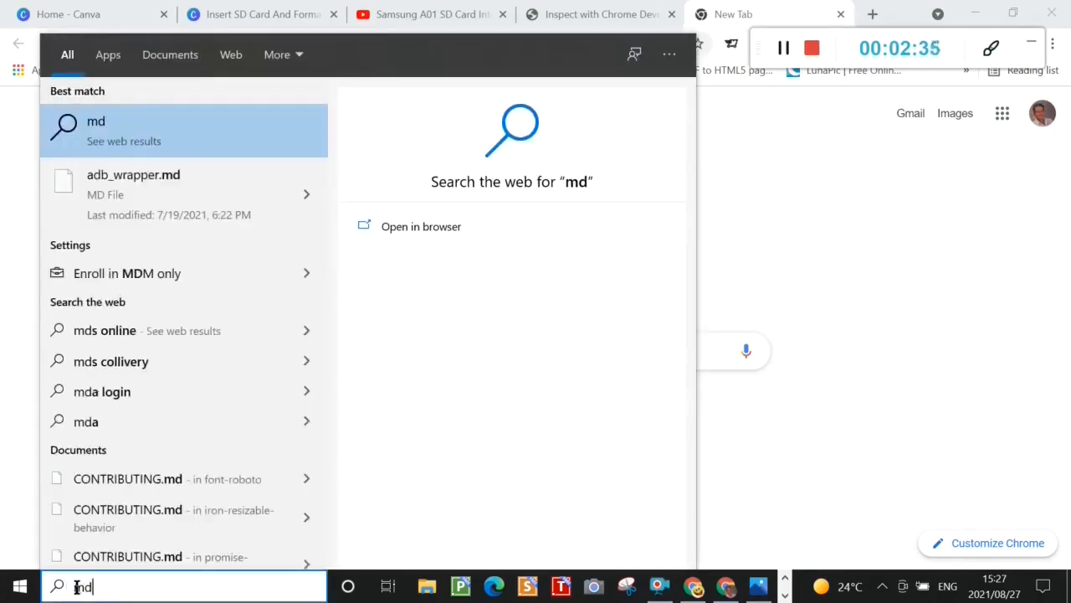
{"action": "type", "text": "cmd"}
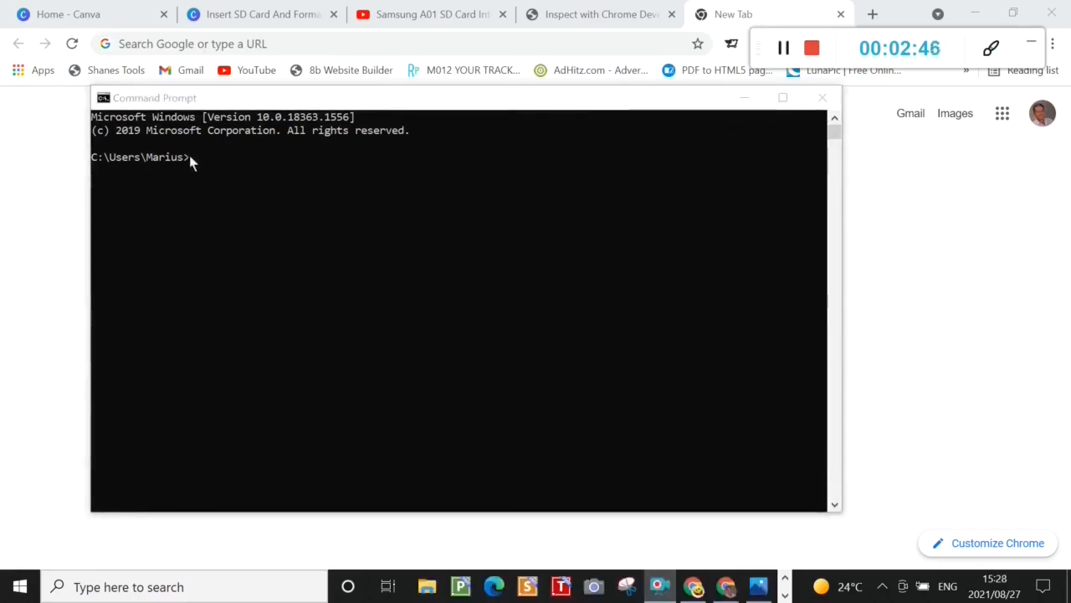
cd to C:\adb\platform-tools_r30.0.4-windows\platform-tools and run adb devices to see the phone attached.
{"action": "type", "text": "cd ..\\..\\"}
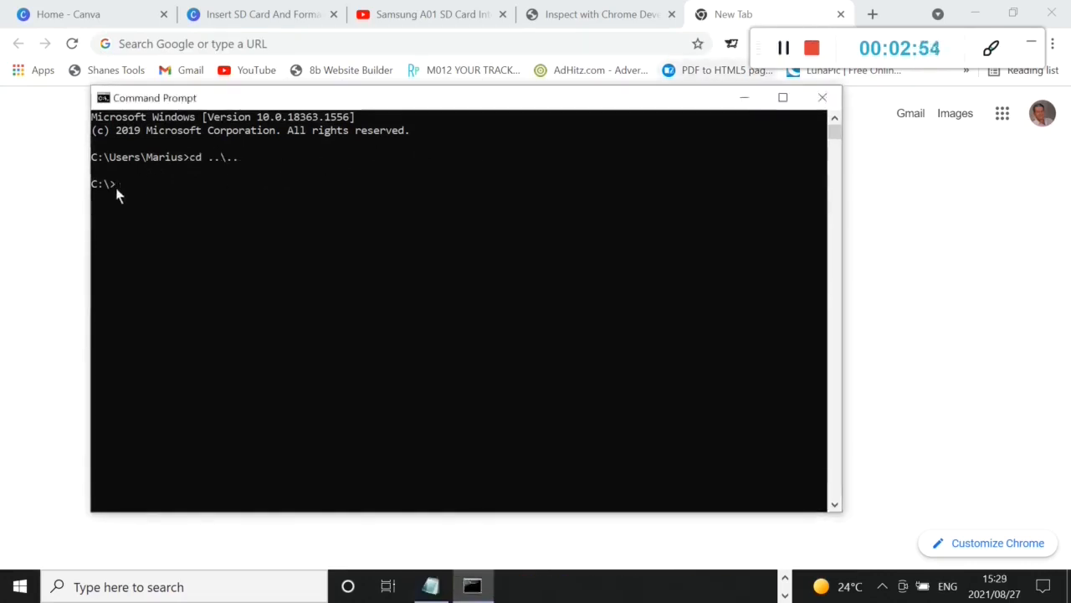
{"action": "left_click_drag", "start_coordinate": [151, 97], "coordinate": [198, 141]}
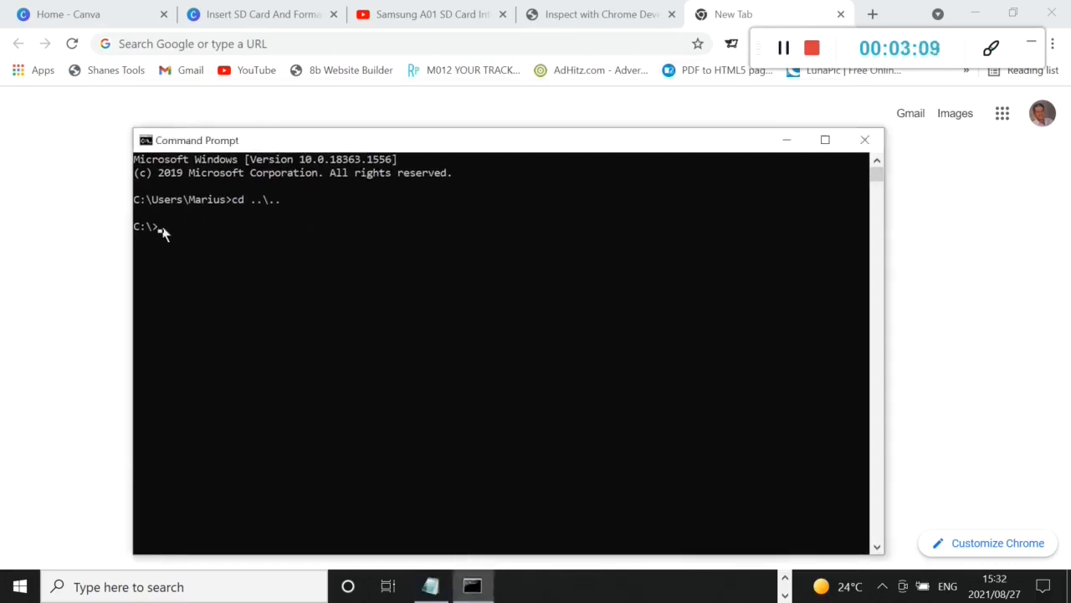
{"action": "type", "text": "cd adb\\platform-tools_r30.0.4-windows\\platform-tools"}
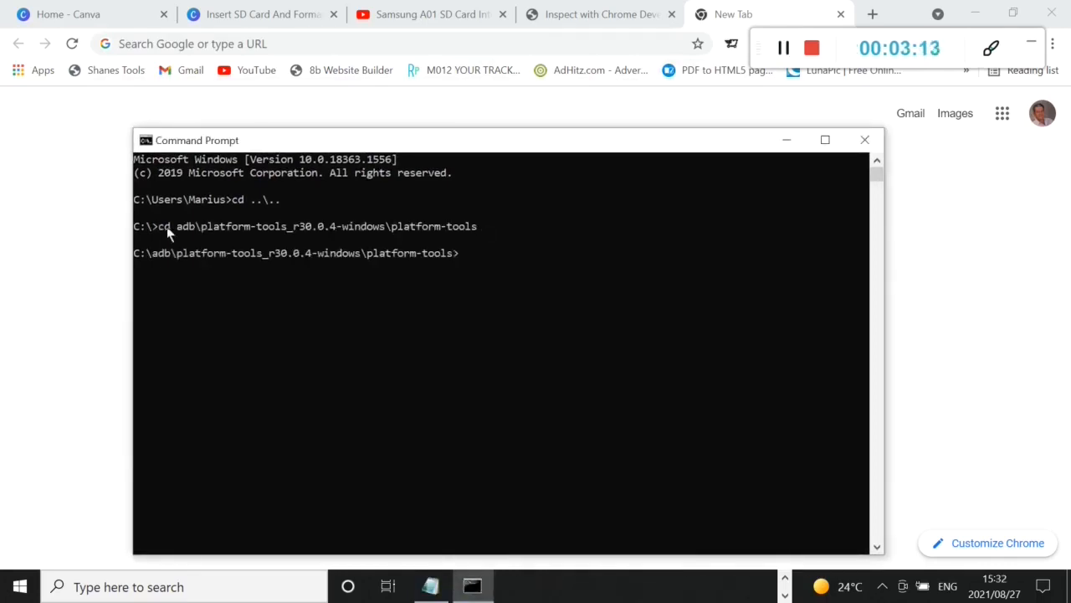
{"action": "mouse_move", "coordinate": [736, 75]}
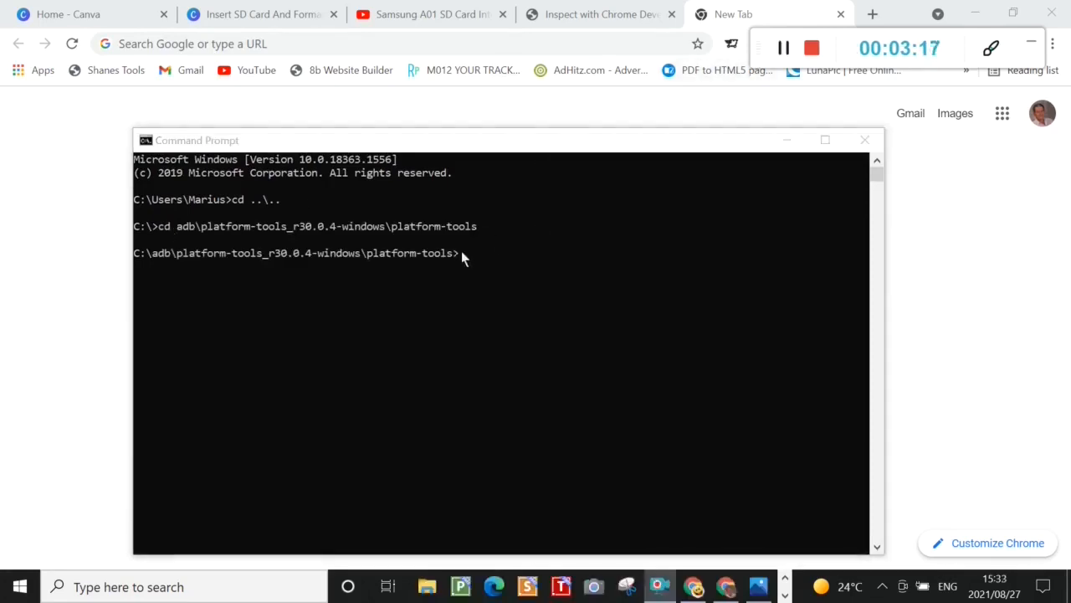
{"action": "type", "text": "adb devices"}
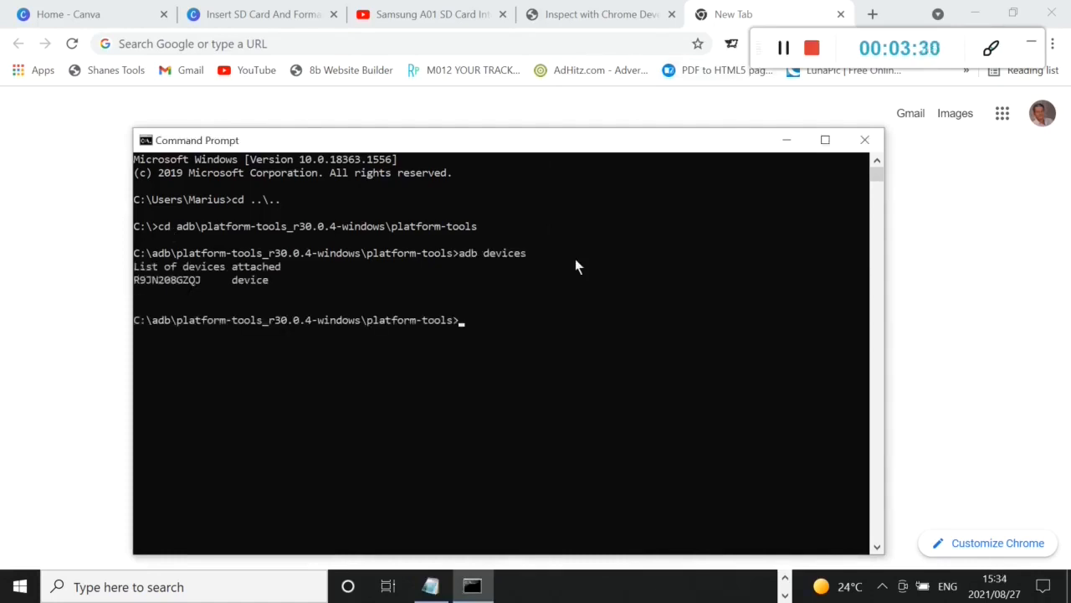
{"action": "mouse_move", "coordinate": [213, 291]}
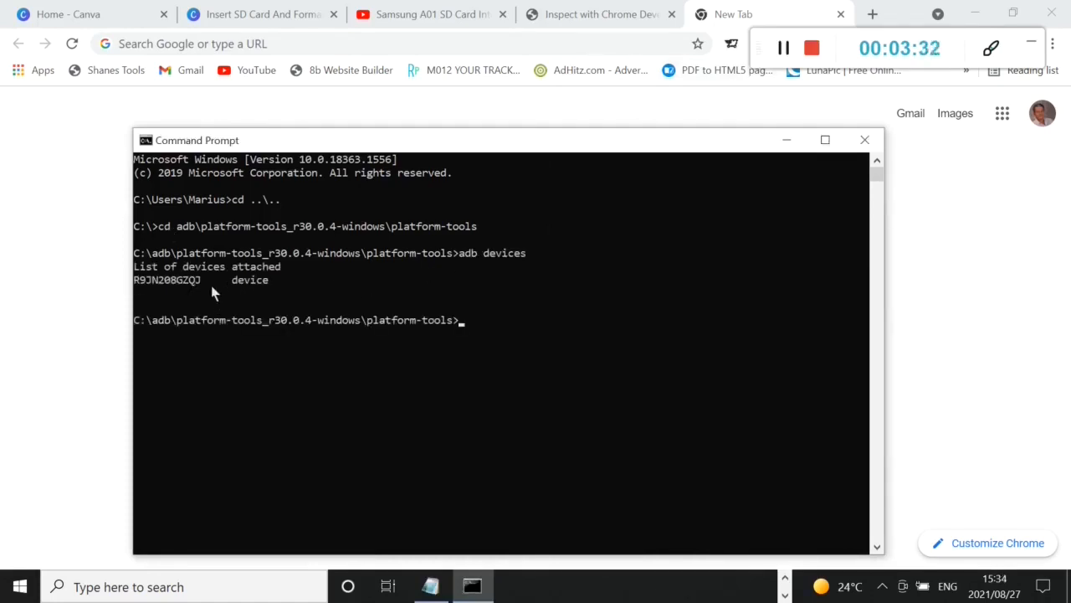
{"action": "mouse_move", "coordinate": [190, 295]}
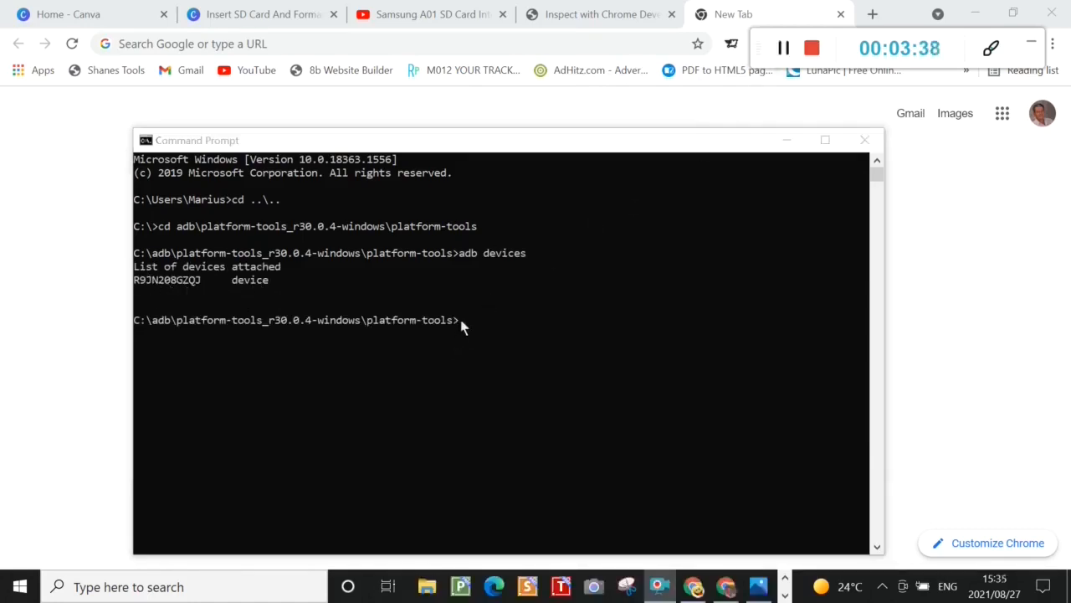
Enter adb shell and run sm list-disks adoptable, which reports disk:179,64.
{"action": "type", "text": "adb shell"}
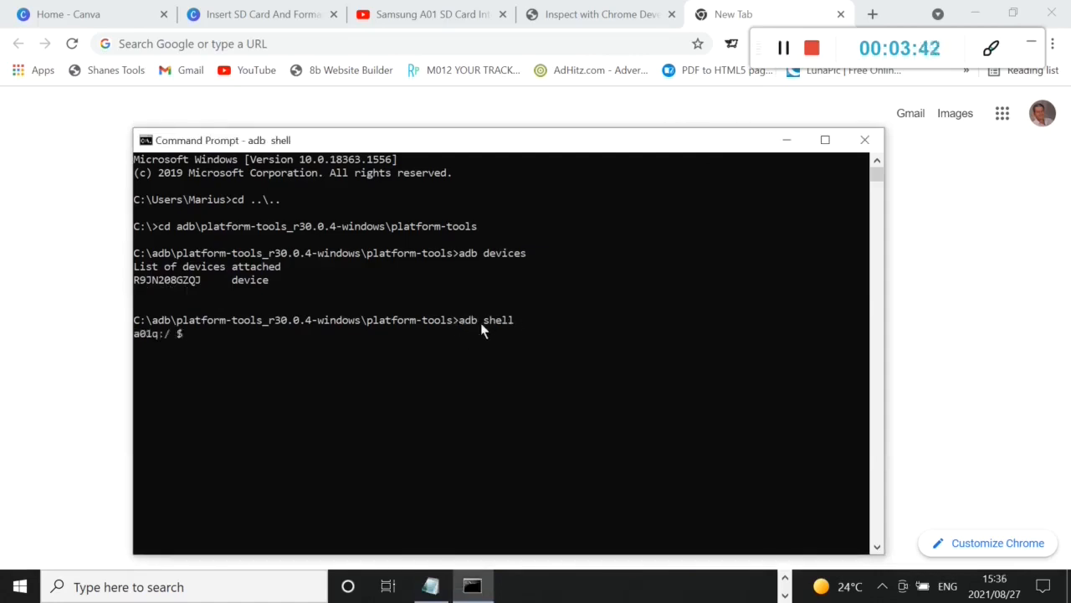
{"action": "mouse_move", "coordinate": [201, 343]}
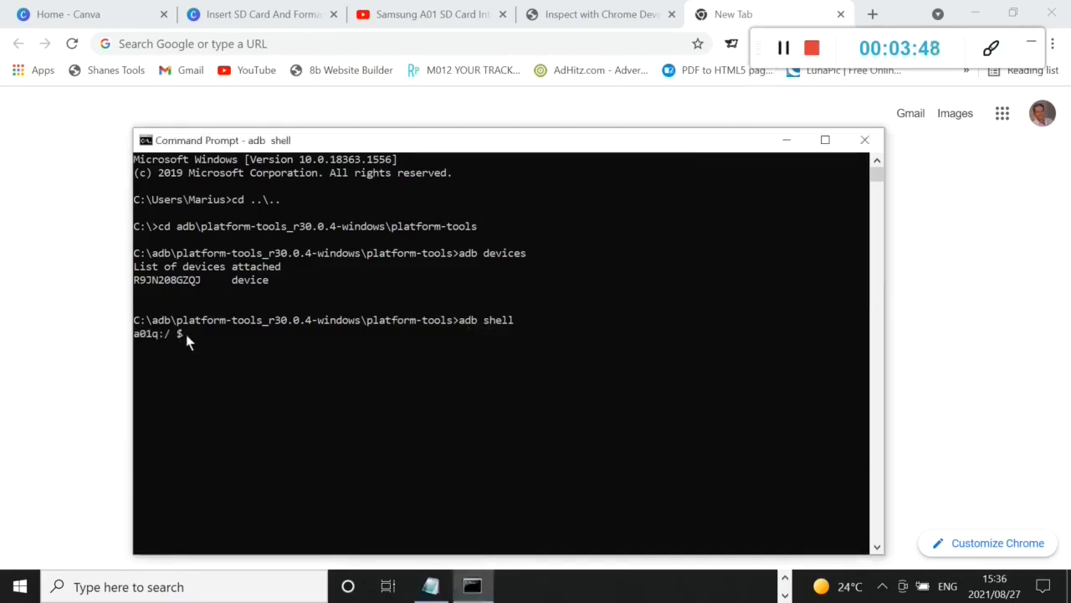
{"action": "type", "text": "sm list-disks adoptable"}
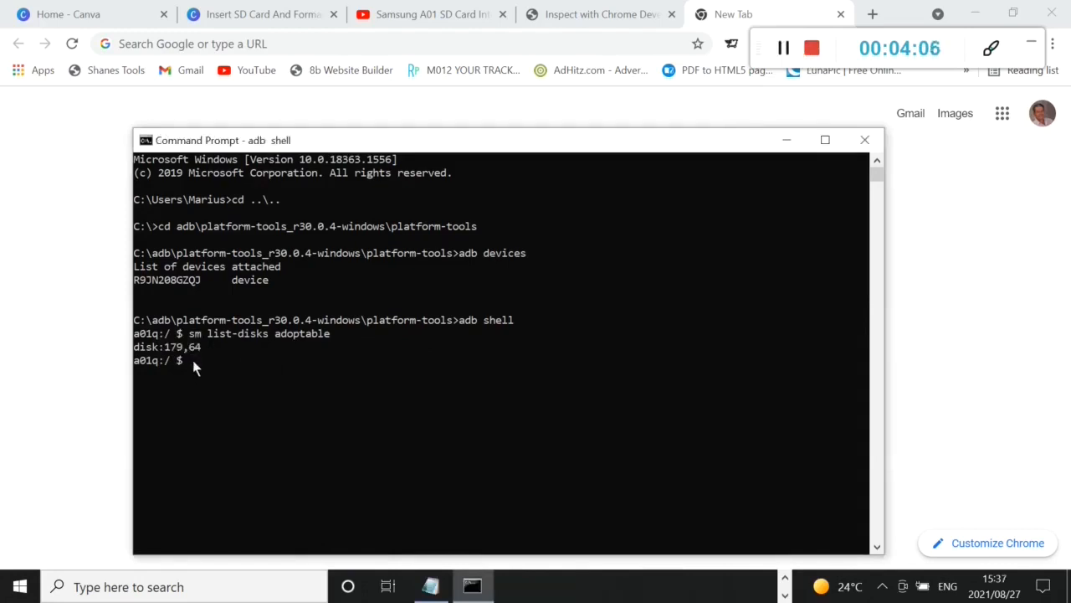
{"action": "mouse_move", "coordinate": [192, 371]}
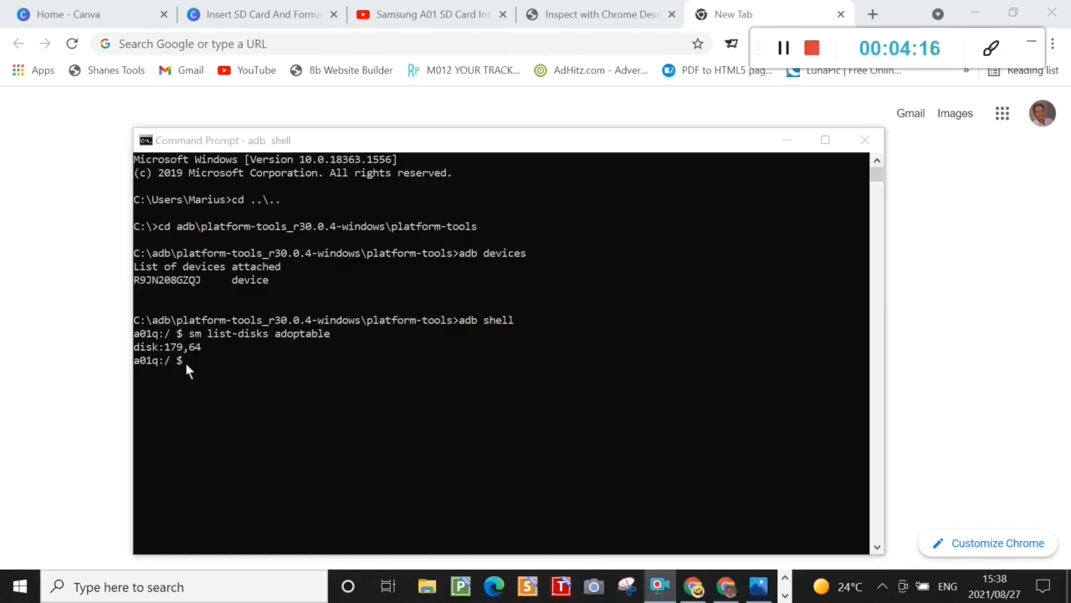
Force adoptable storage on, partition disk:179,64 as private, then enter sm set-force-adoptable false.
{"action": "type", "text": "sm set-force-adoptable true"}
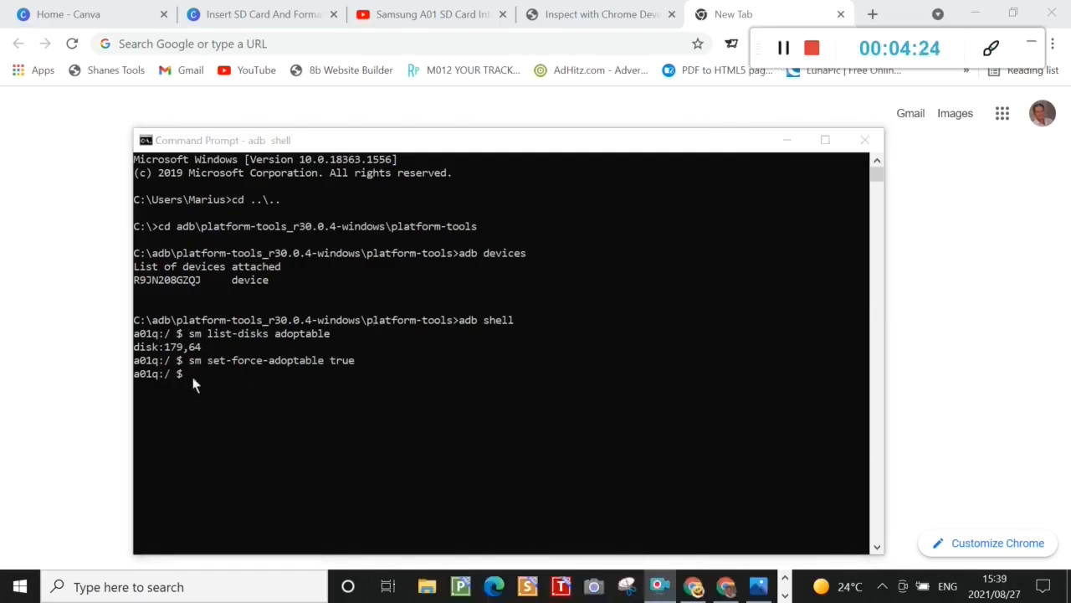
{"action": "type", "text": "sm partition disk [disk id] private"}
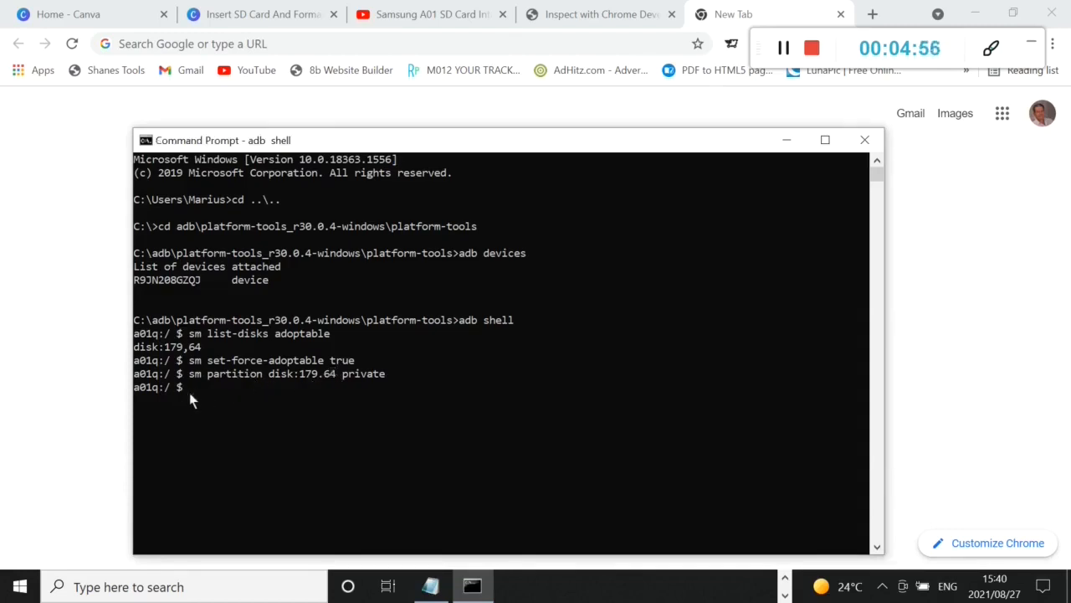
{"action": "mouse_move", "coordinate": [194, 395]}
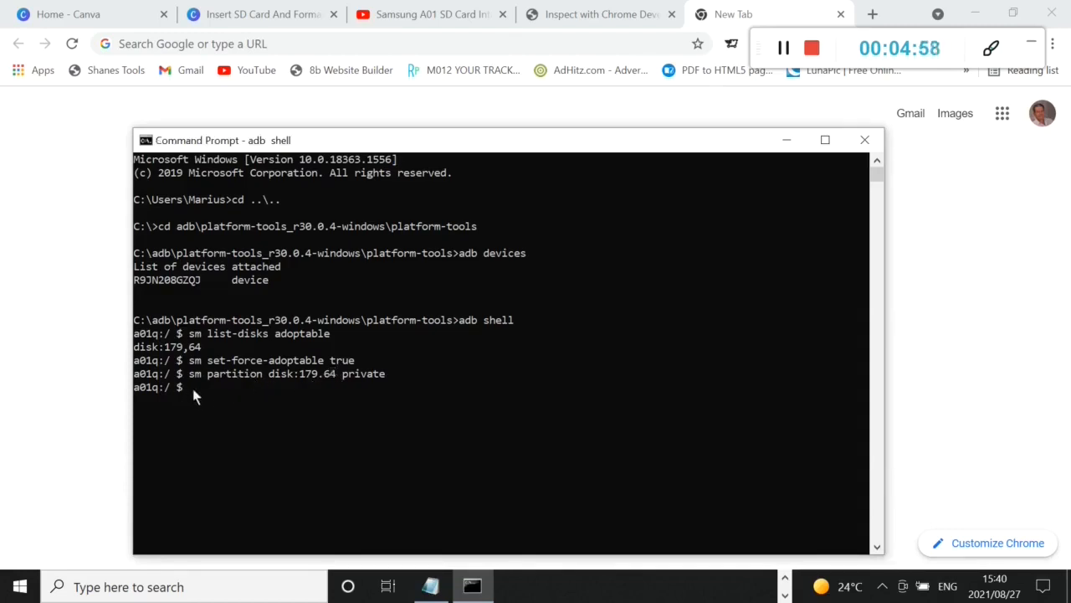
{"action": "double_click", "coordinate": [317, 373]}
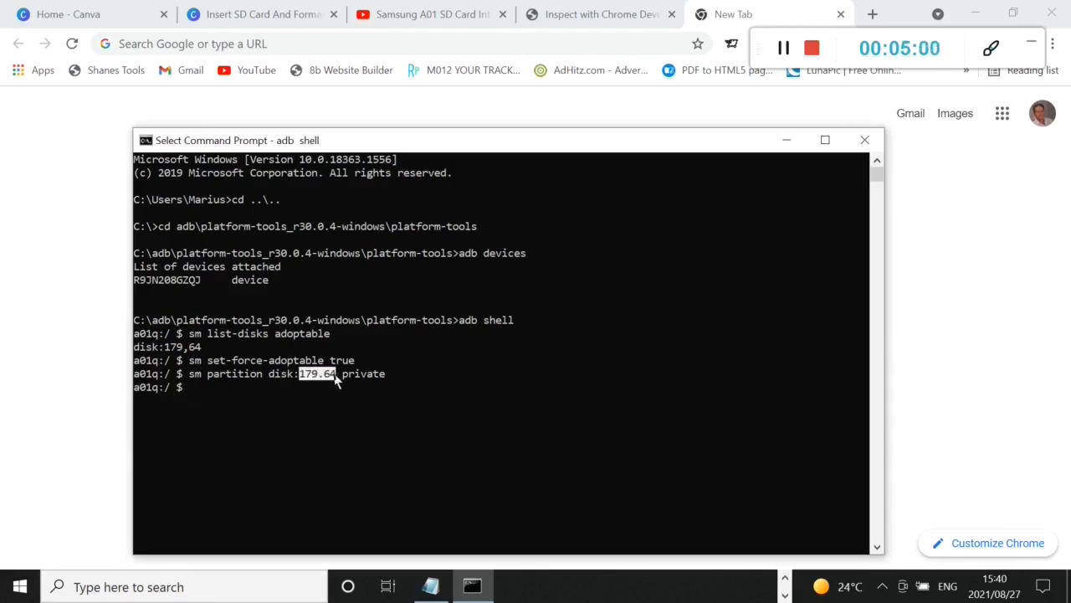
{"action": "mouse_move", "coordinate": [197, 354]}
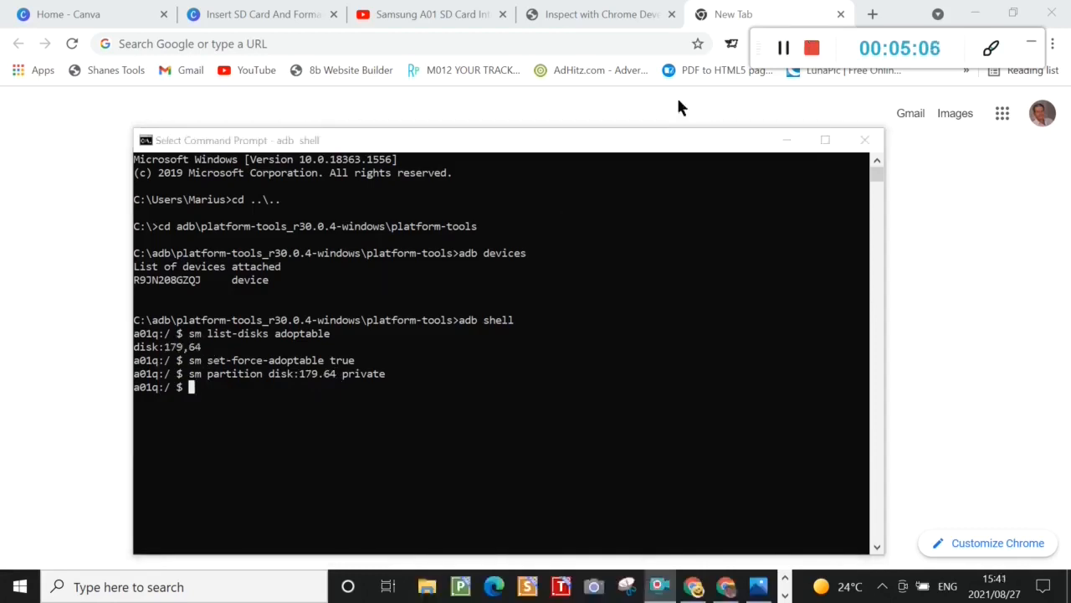
{"action": "type", "text": "sm set-force-adoptable false"}
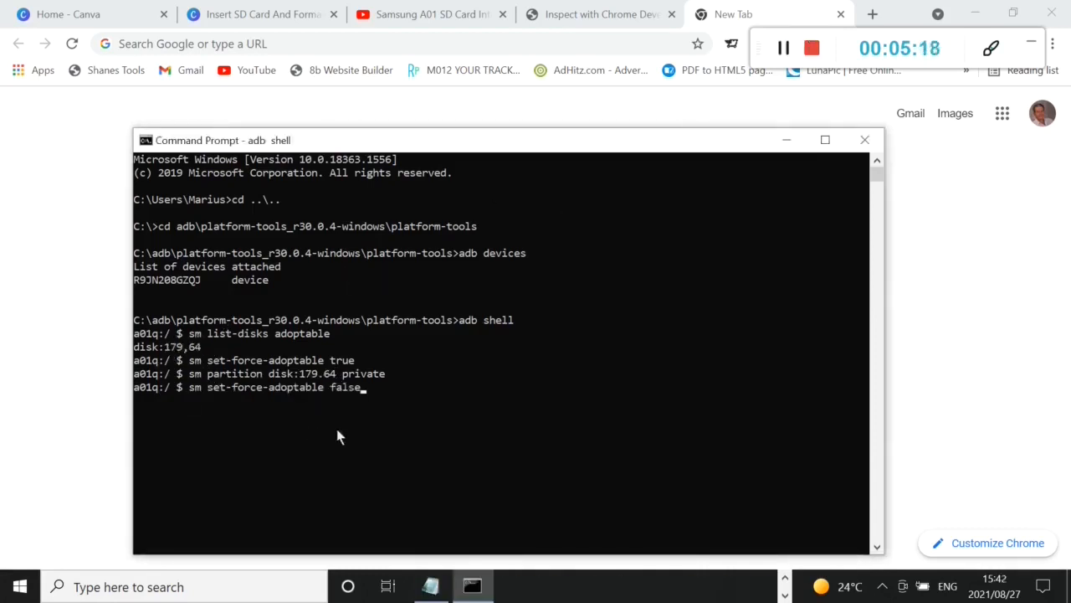